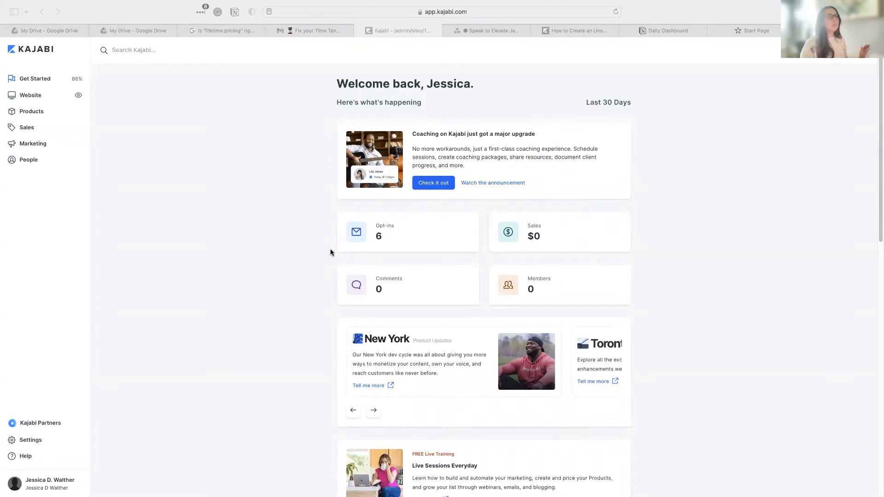
mouse_move(243, 225)
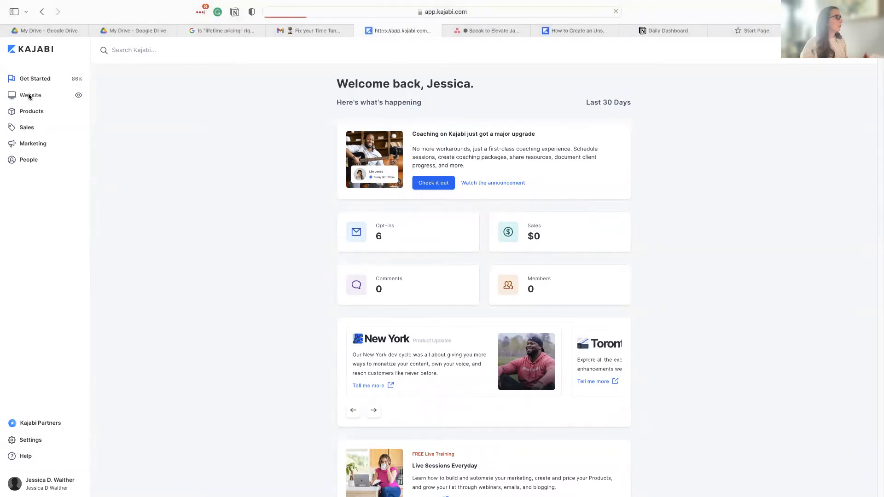
Open the website Pages list through the Website section of the sidebar.
click(30, 95)
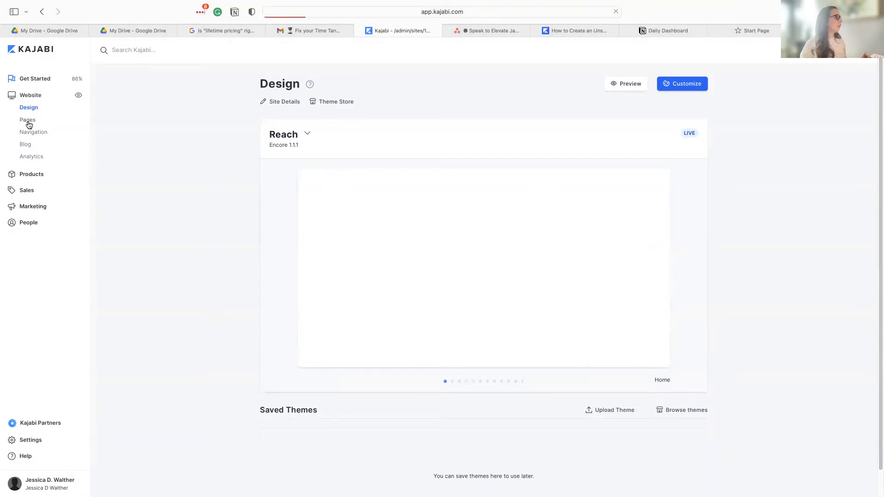
click(27, 120)
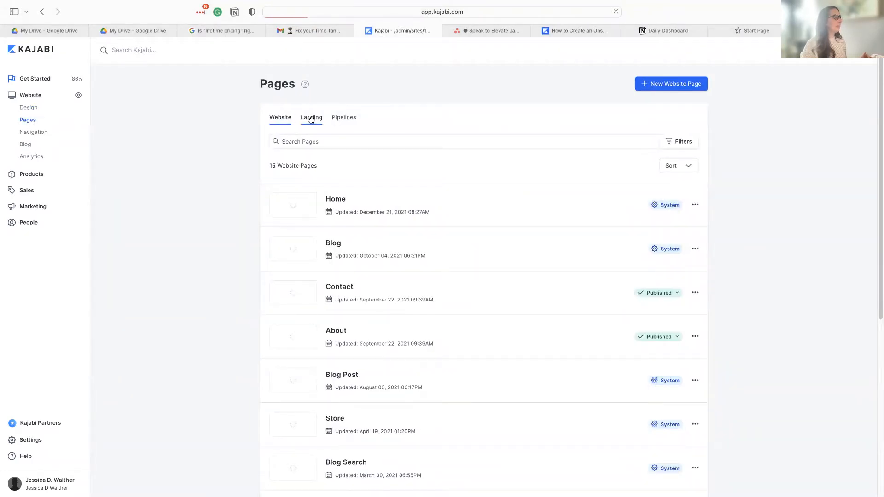
Create a blank-template landing page titled 'Opt Out Page' from the Landing tab.
click(311, 118)
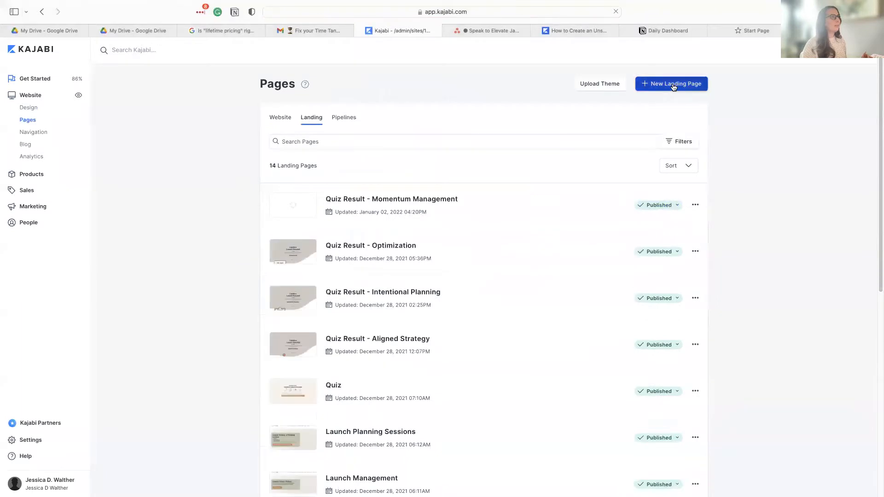
click(671, 84)
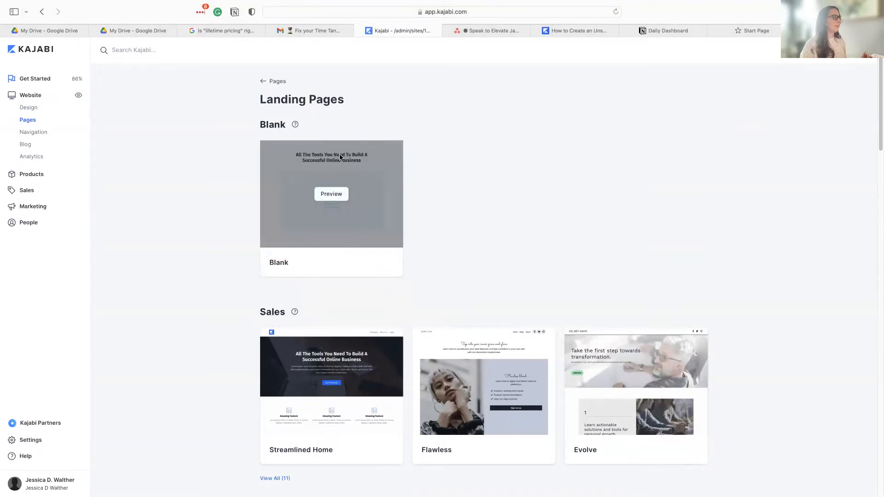
click(331, 193)
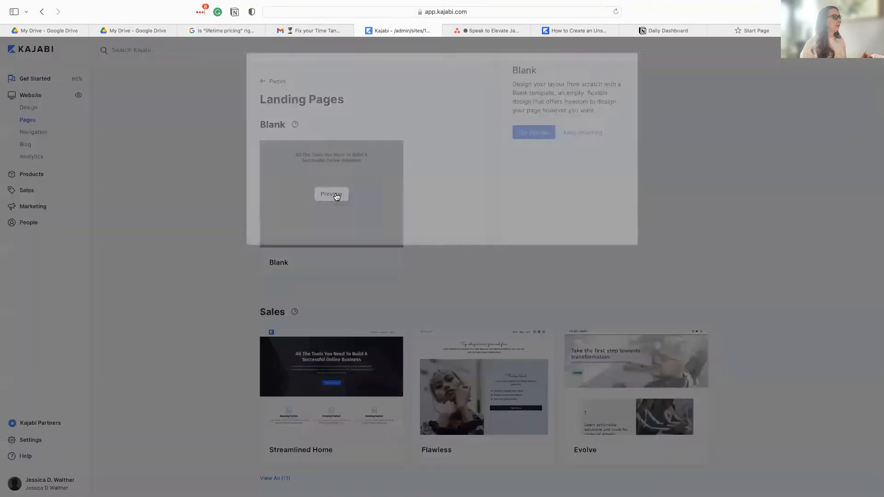
click(533, 132)
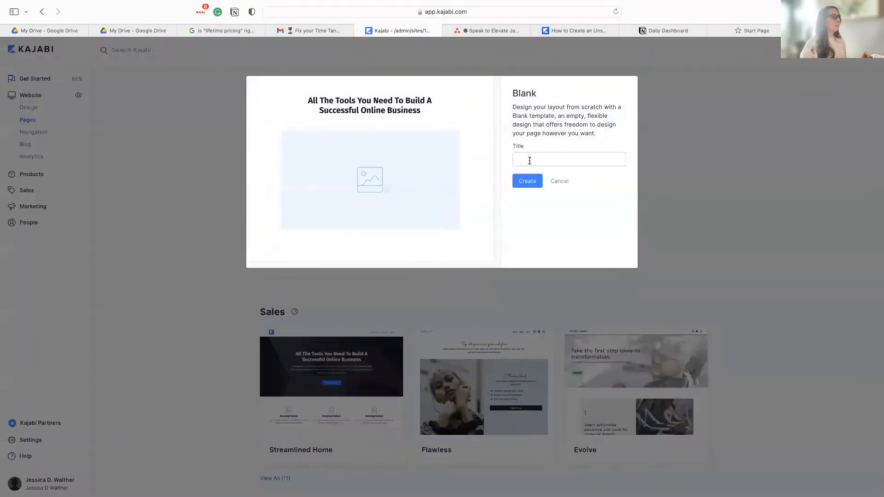
text(Opt)
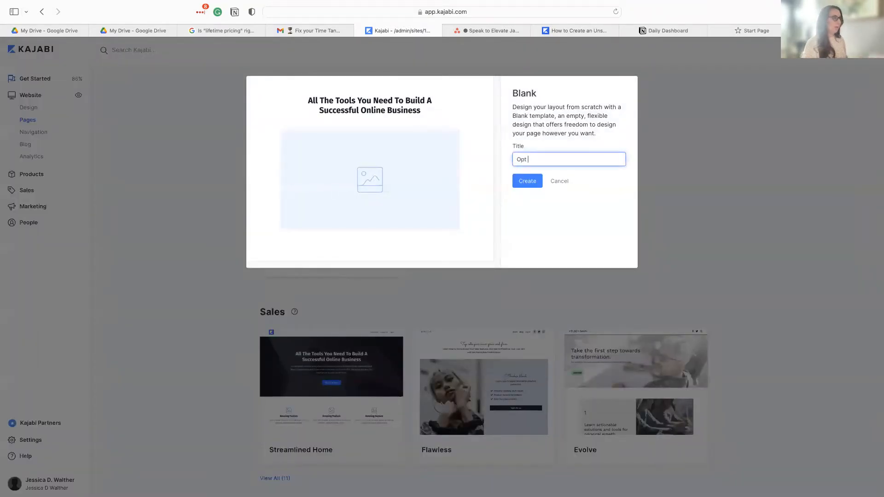
text(Out Page)
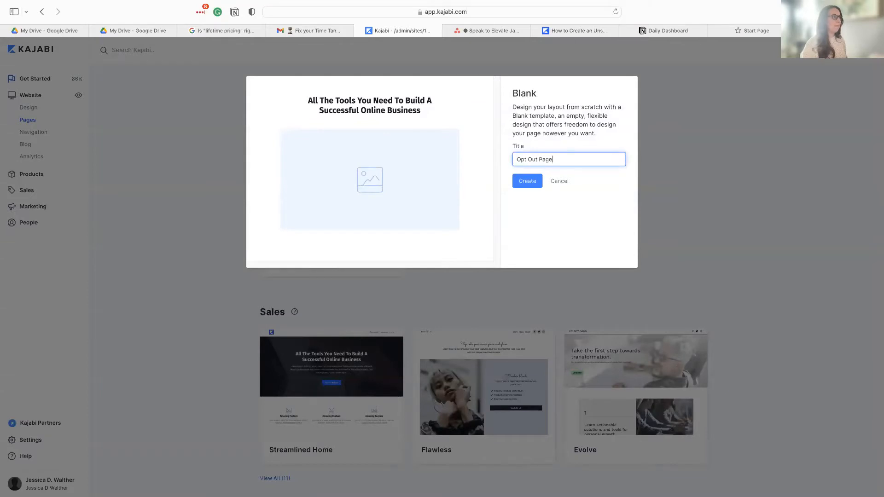
click(526, 181)
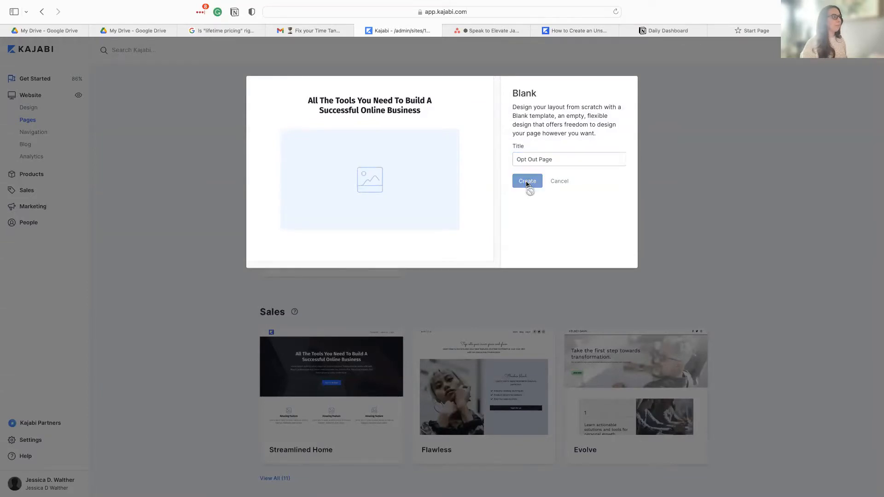
click(526, 181)
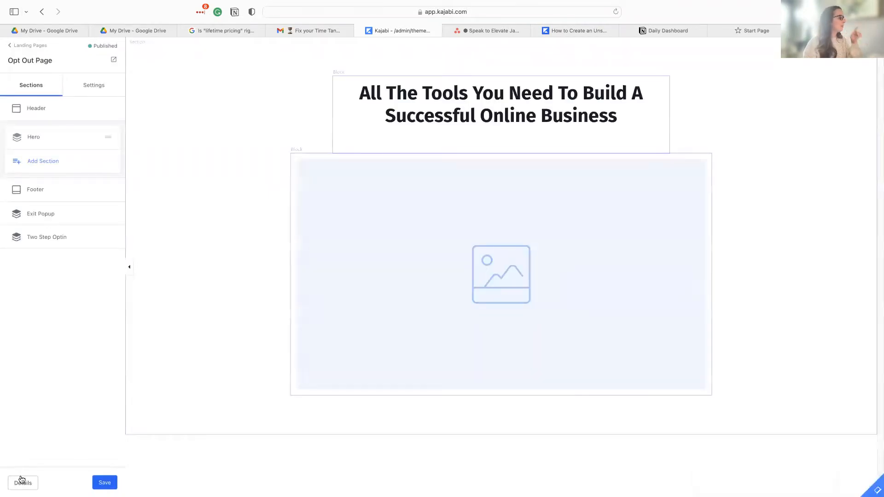
Edit the page's URL slug and shorten its title to 'Opt Out'.
click(23, 482)
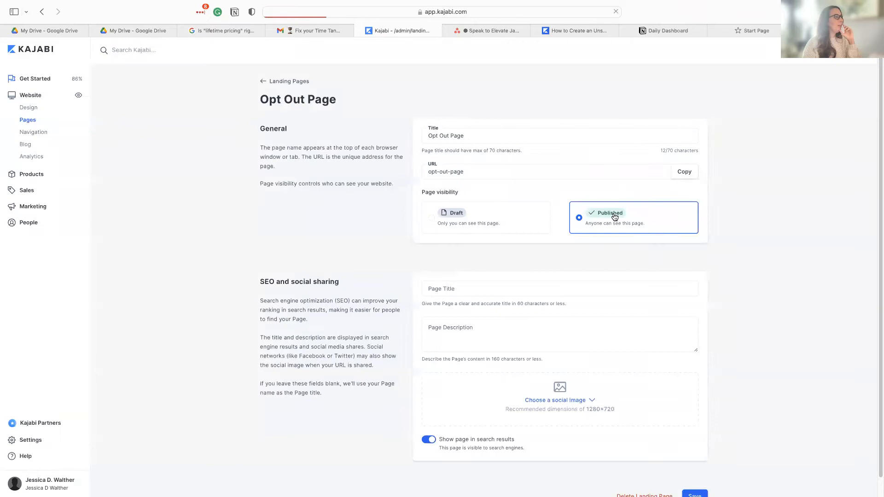
click(518, 171)
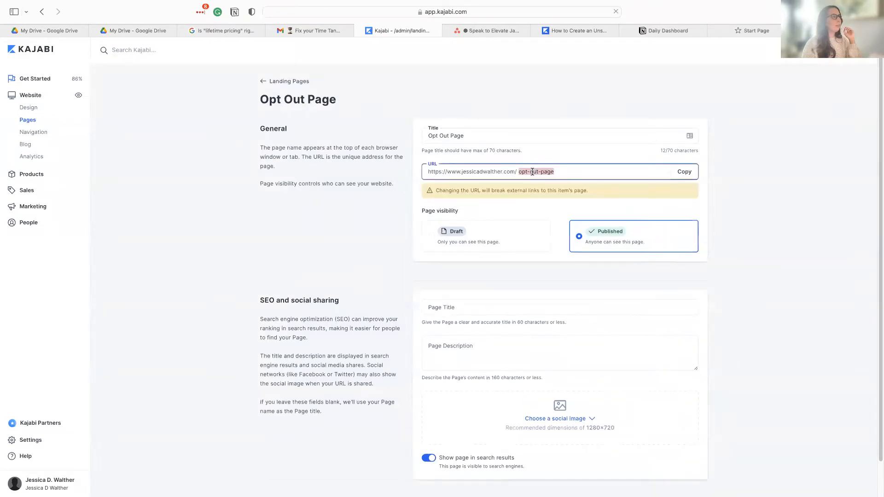
text(optou)
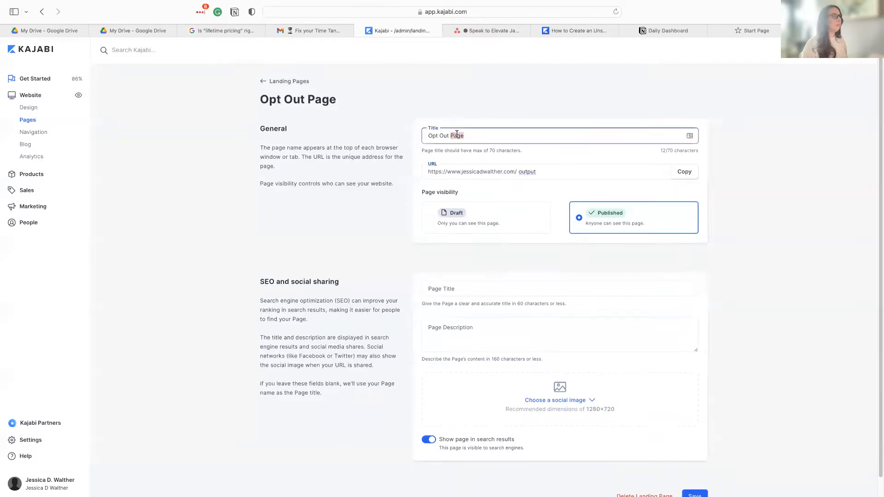
key(Backspace)
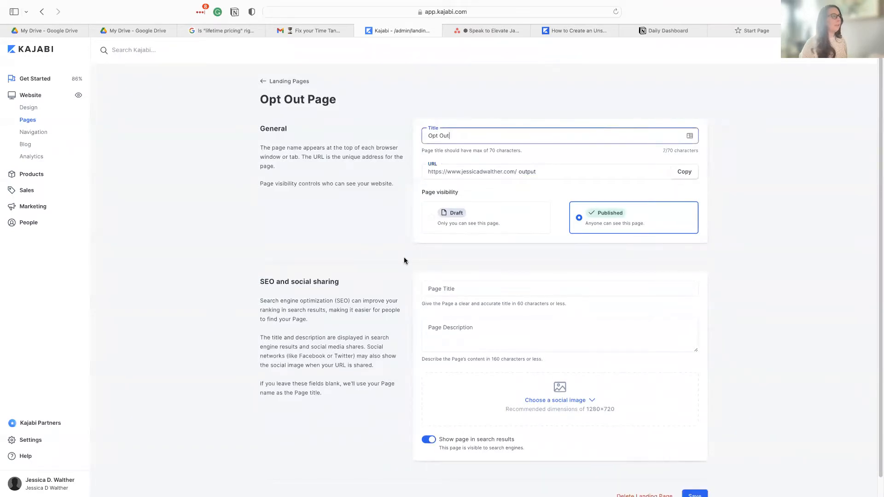
Enter the SEO page title 'Bye Bye Bye - Opt out Page'.
click(559, 288)
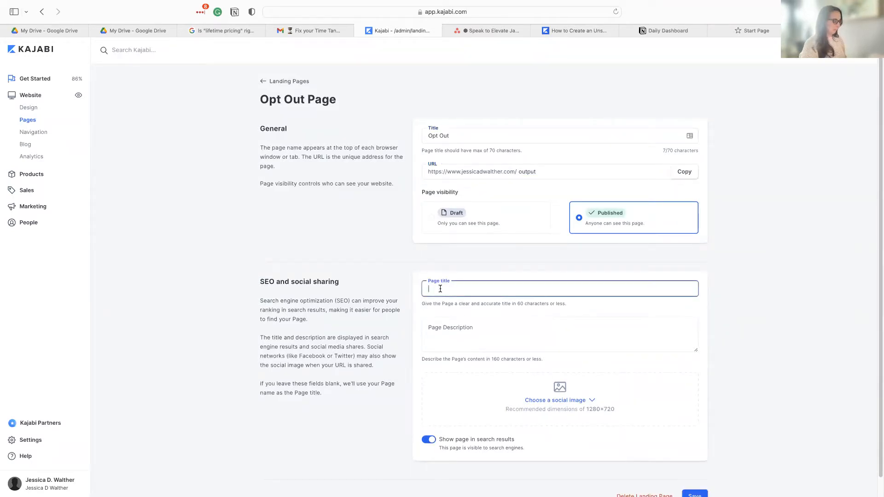
text(Bu)
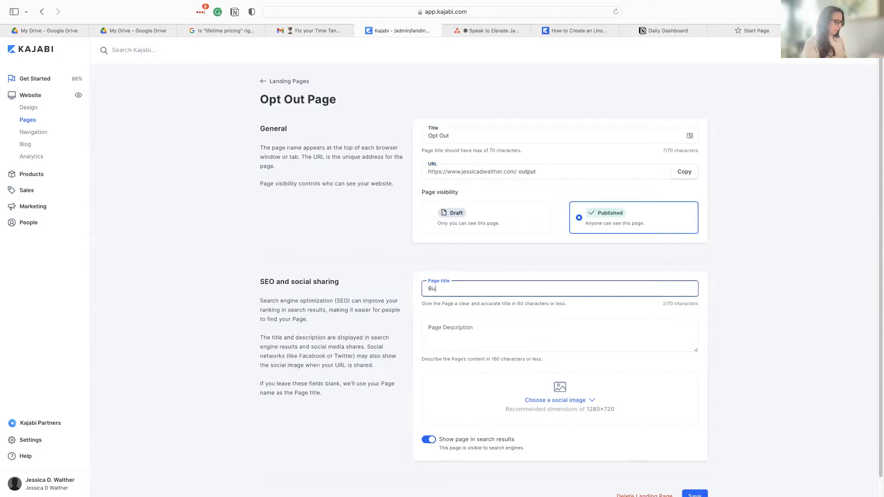
text(ye B)
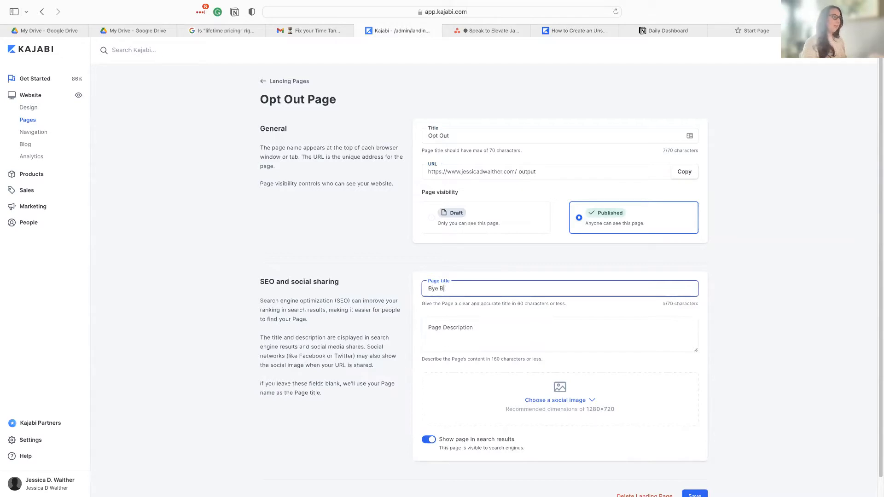
text(ye)
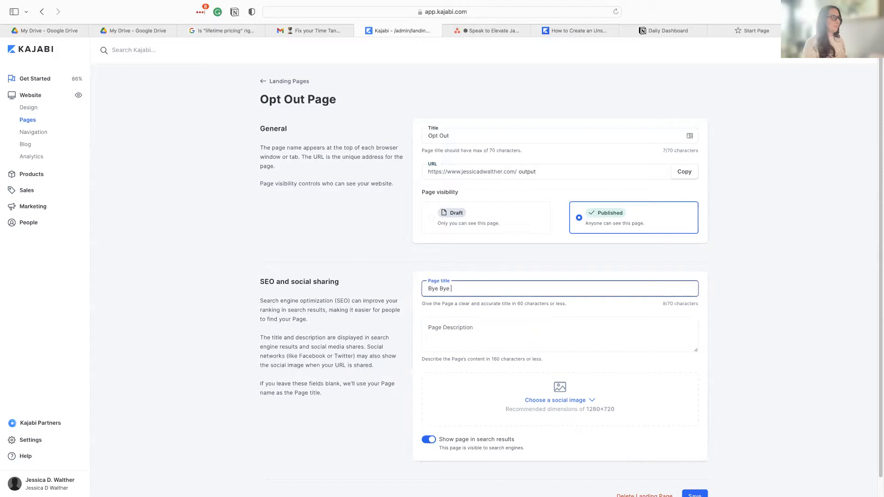
text(Bye)
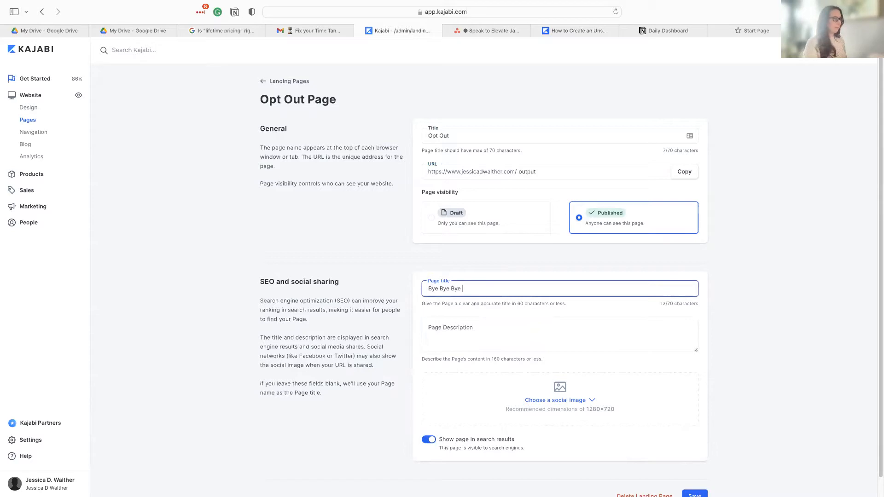
text(- Opt out)
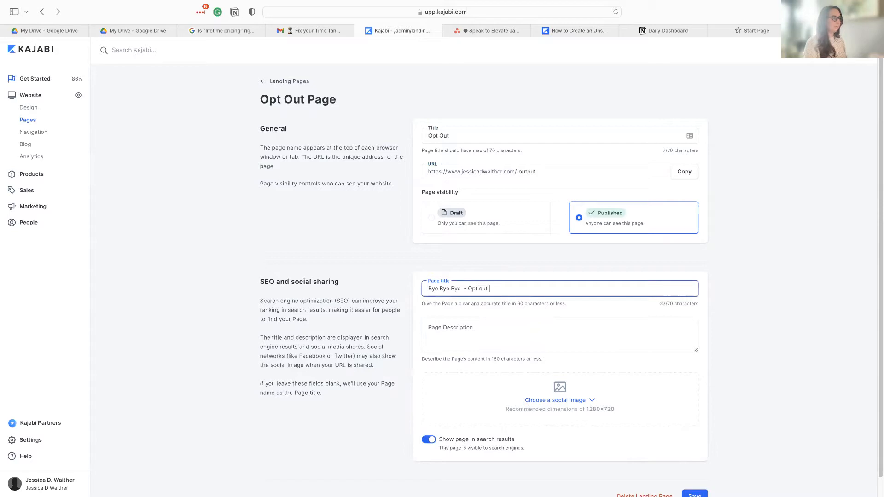
text(Page)
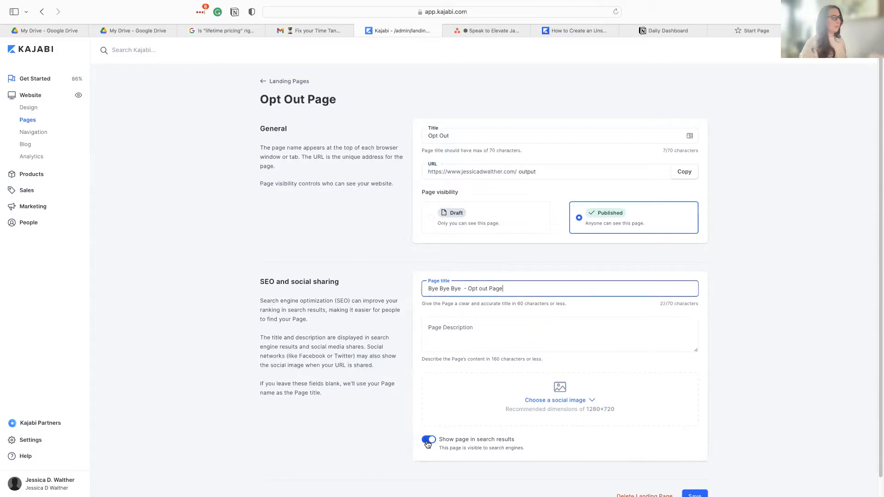
Hide the page from search results, save, and return to Landing Pages.
click(429, 439)
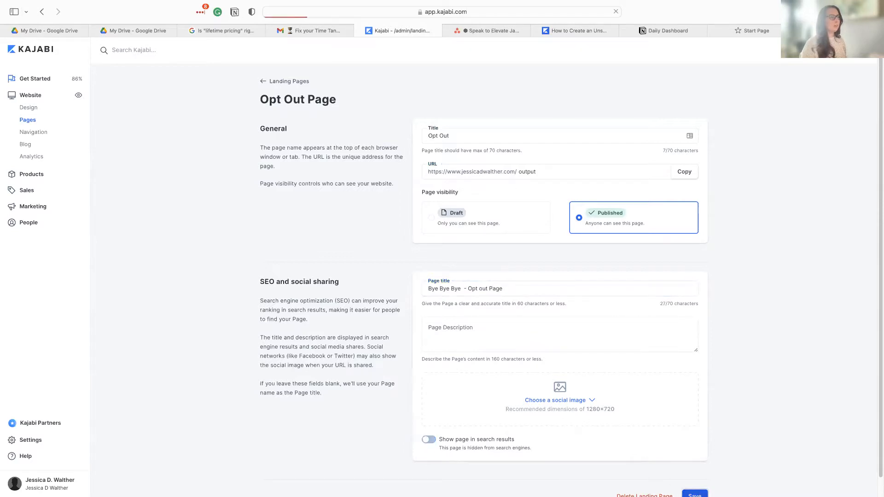
click(694, 495)
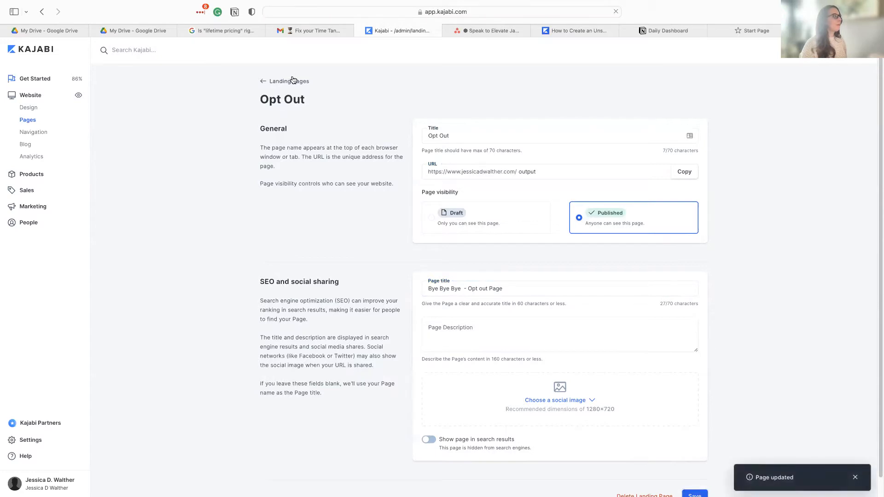
click(263, 80)
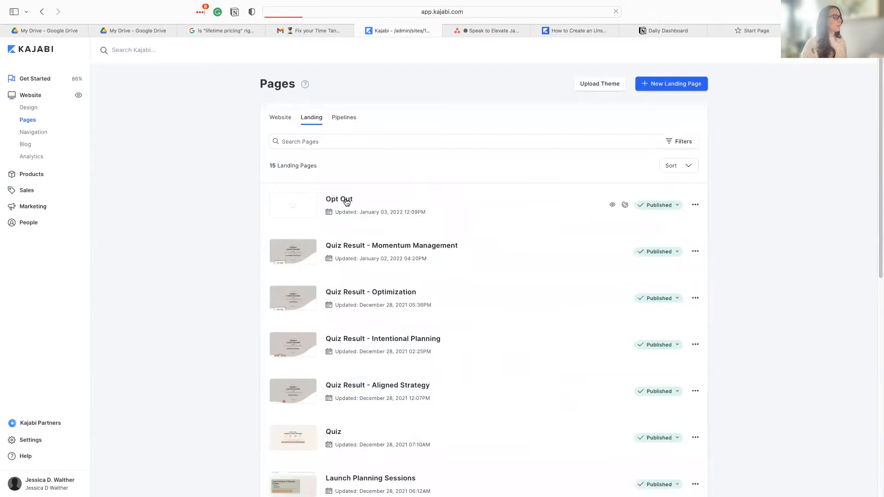
Open the Opt Out page and delete the Hero section's placeholder image.
click(339, 198)
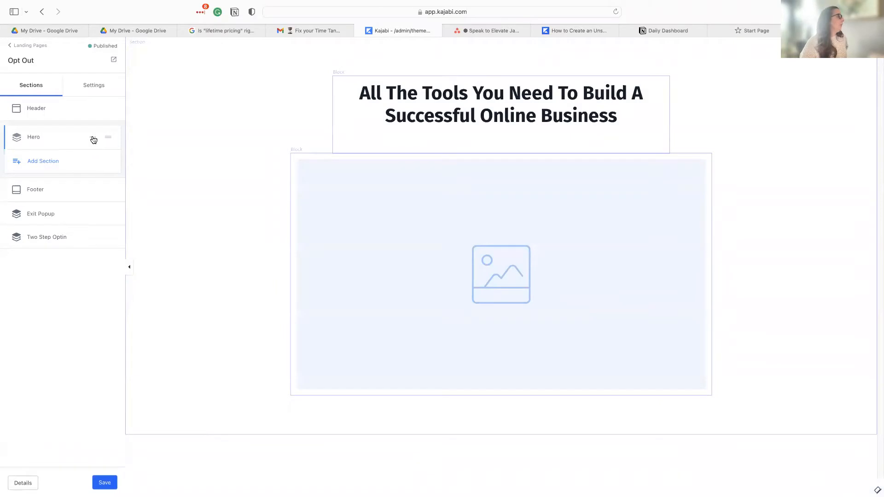
click(33, 137)
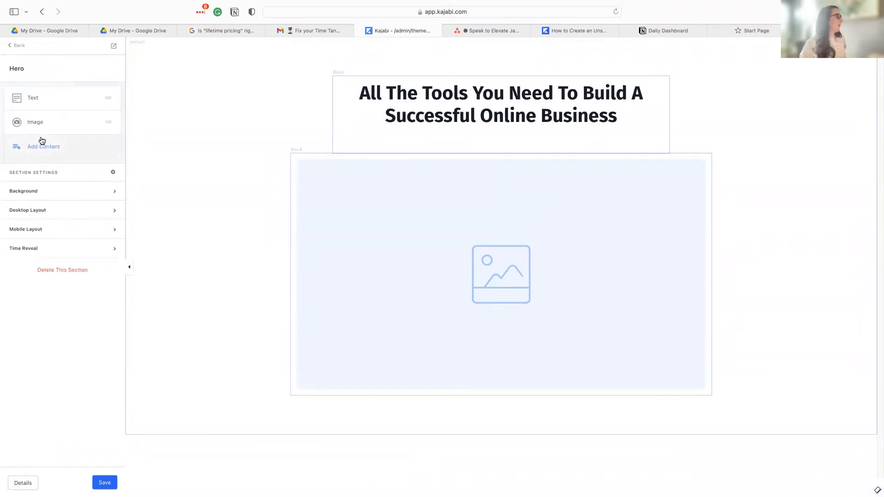
click(92, 122)
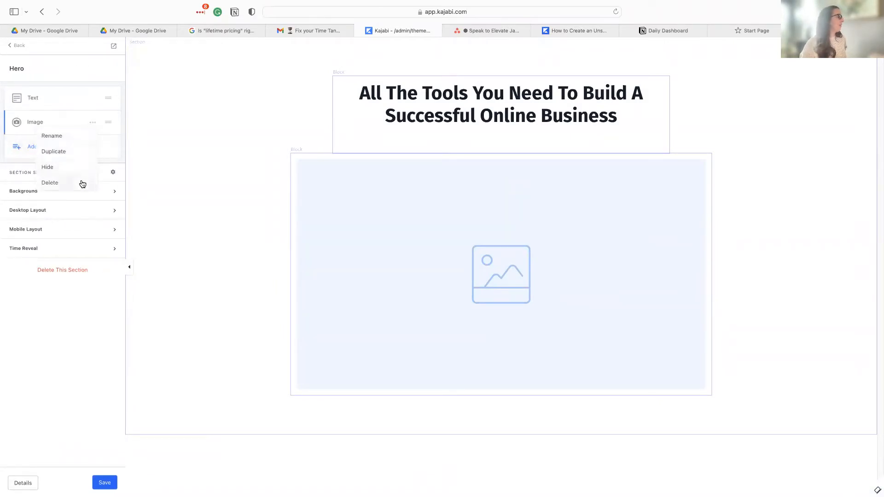
click(50, 183)
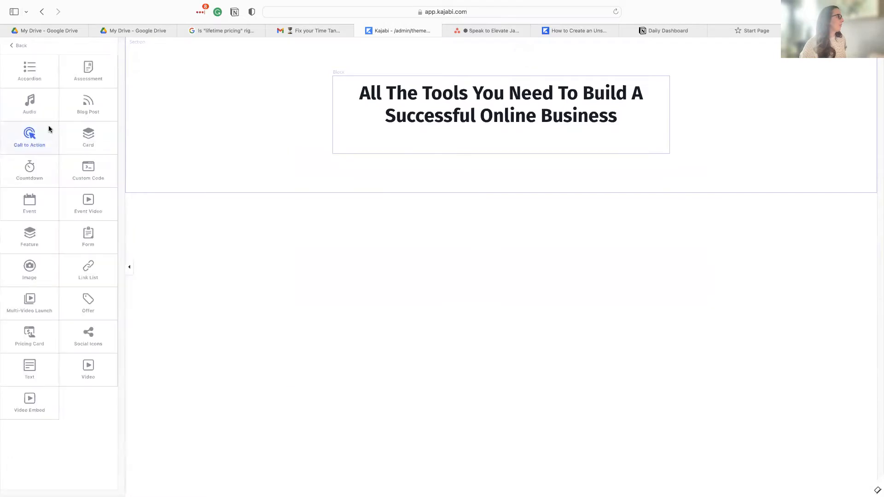
mouse_move(30, 400)
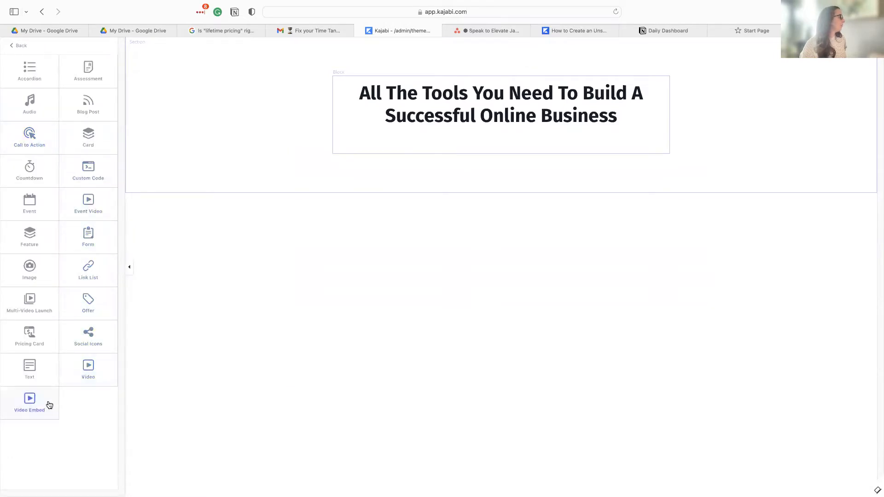
Add a Video Embed block to the hero, then go back to Add Content.
click(30, 401)
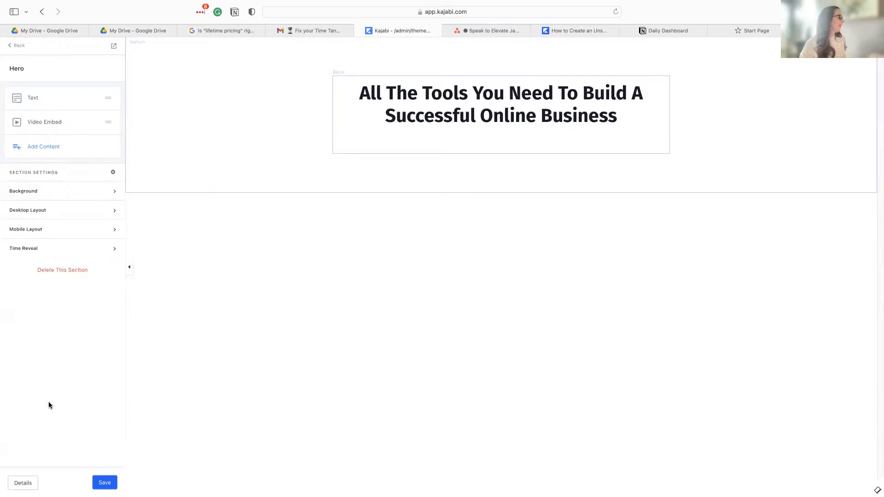
click(44, 122)
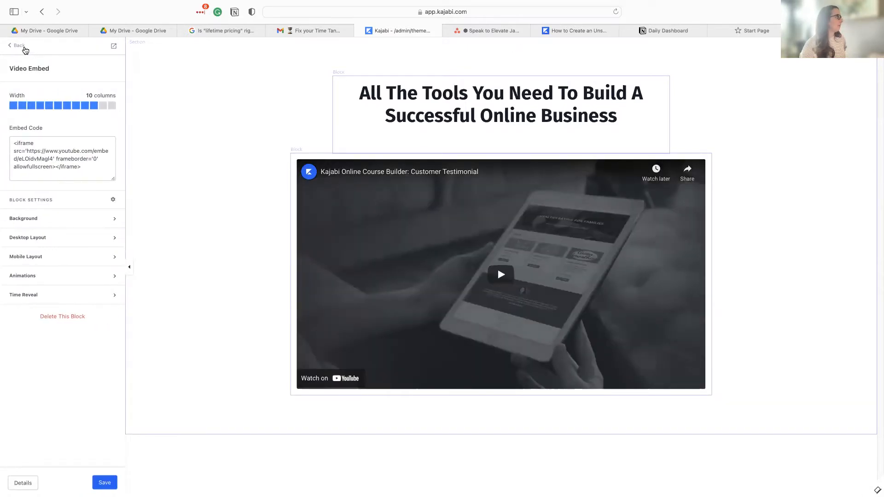
click(19, 45)
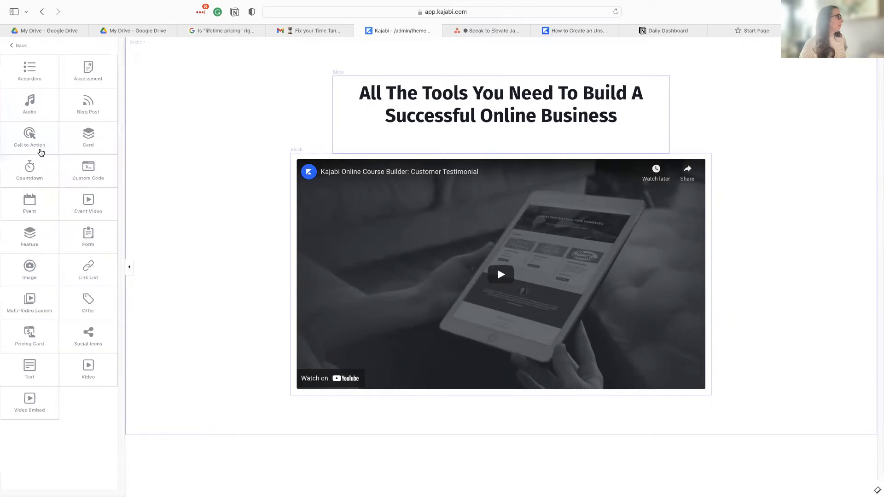
Add a text block and change the heading to 'You've been successfully opted out of this sequence.'.
click(18, 45)
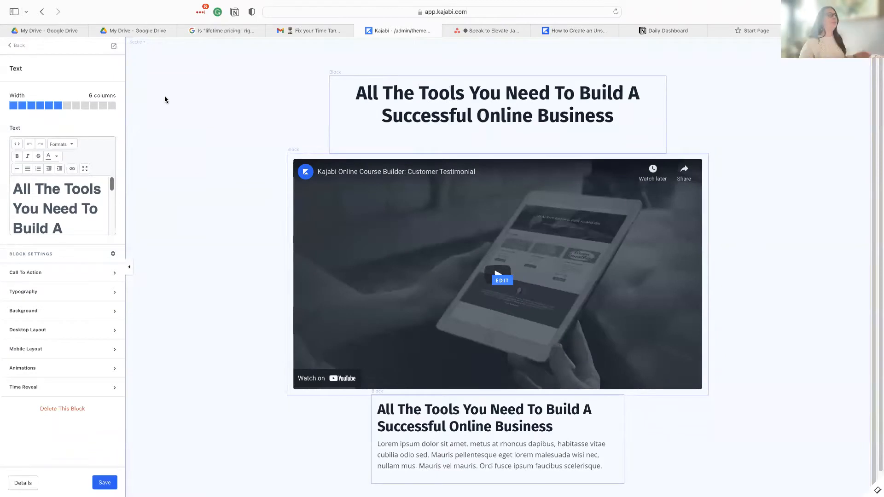
click(67, 105)
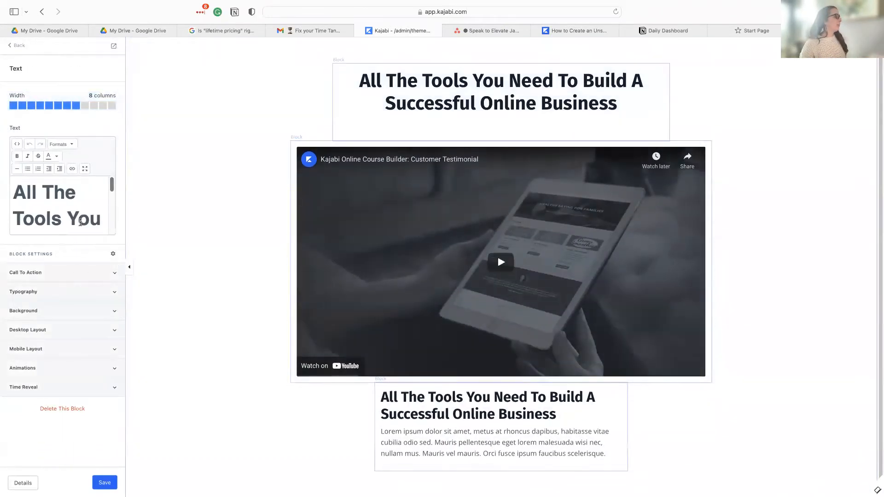
scroll(down, 3)
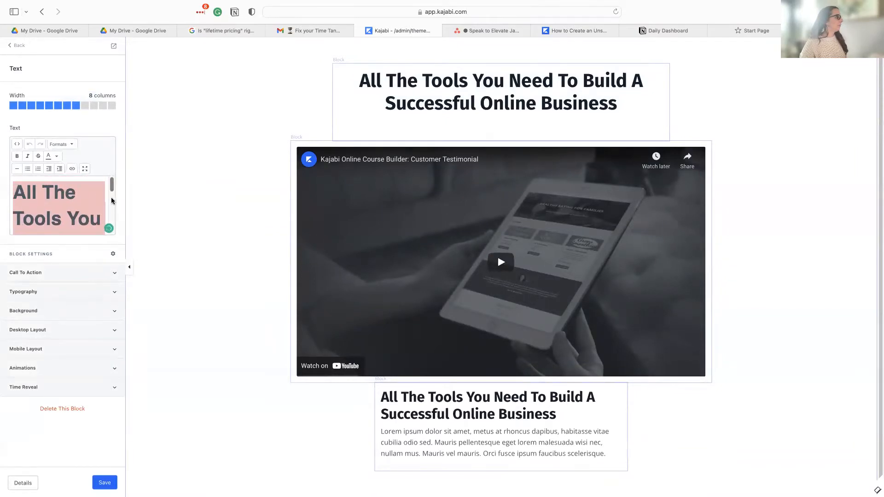
scroll(down, 3)
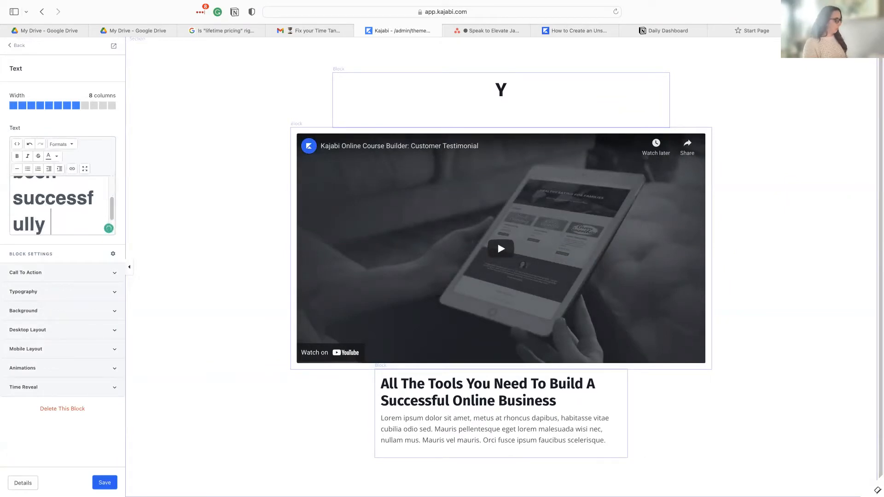
text(opted out of this se)
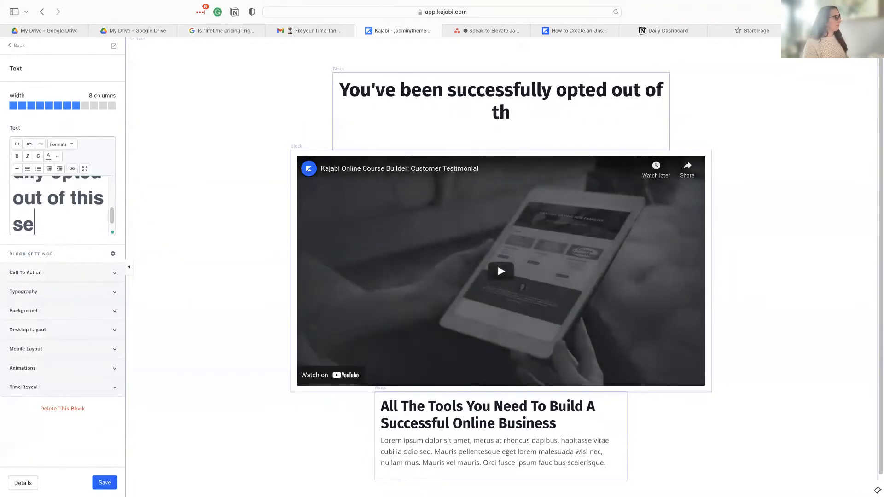
text(quence.)
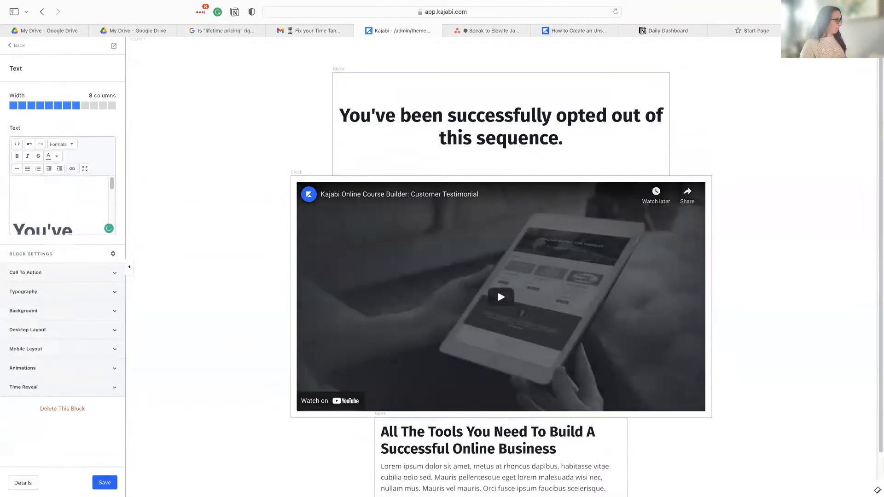
Add a 'Bye, Bye, Bye' first line with a waving-hand emoji found by searching 'wave'.
text(Bye)
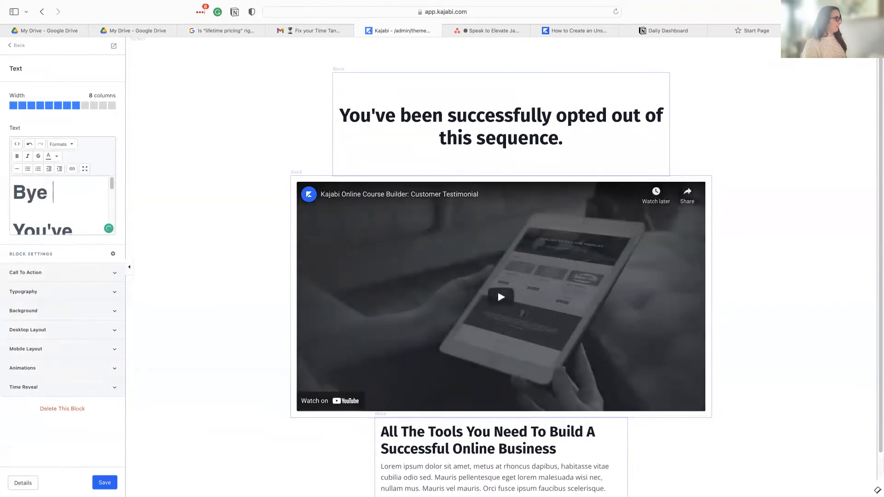
text(, Be)
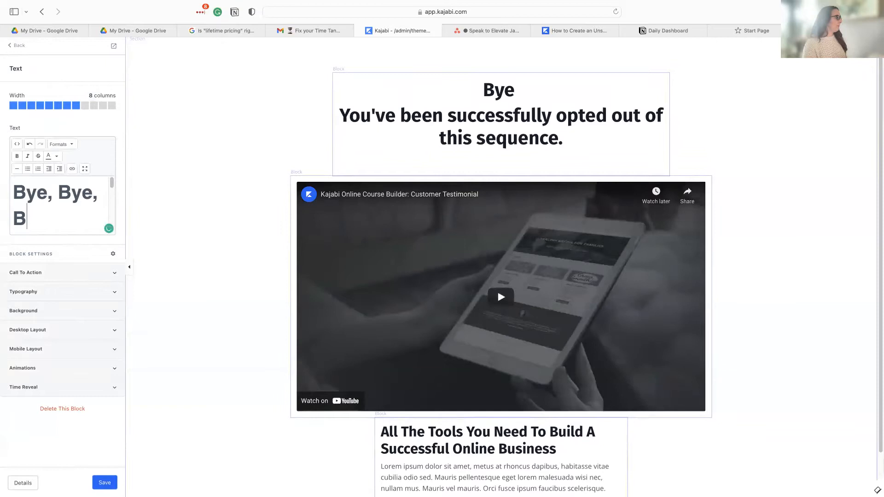
text(ye)
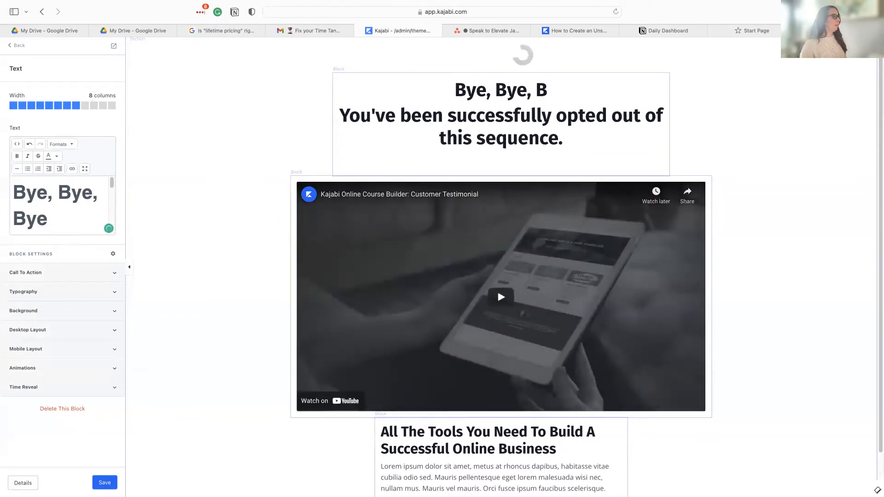
text(ye)
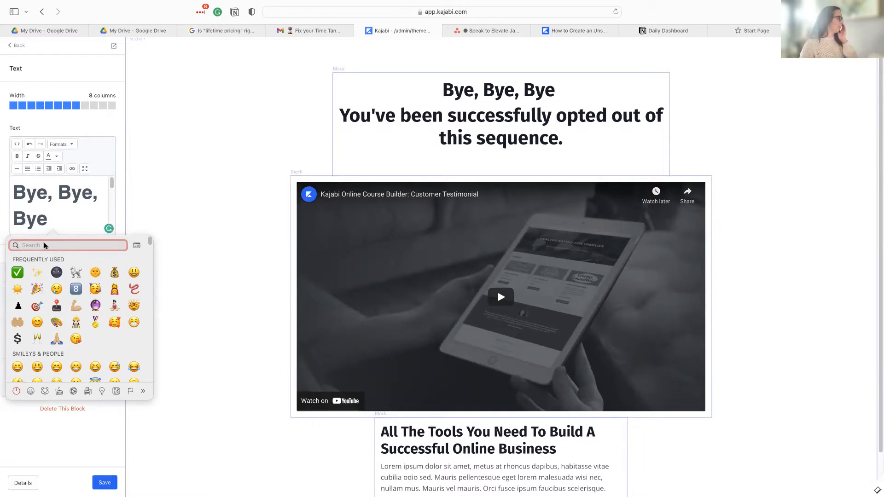
text(wave)
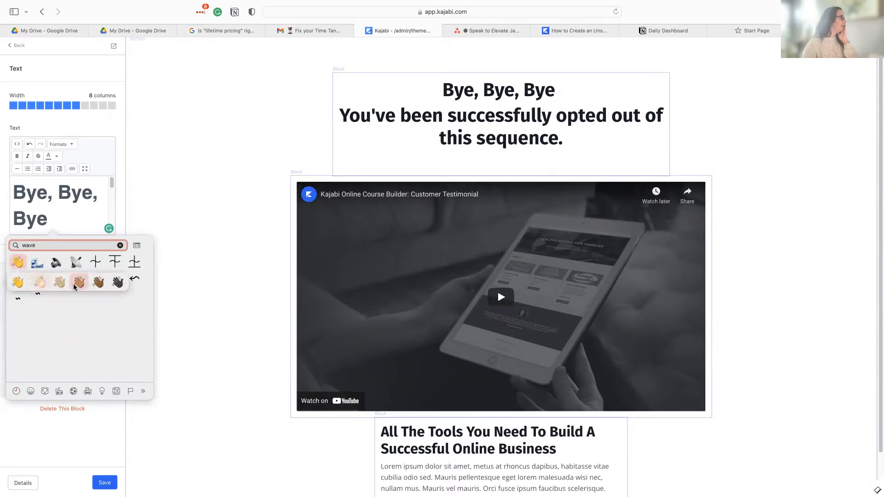
click(79, 282)
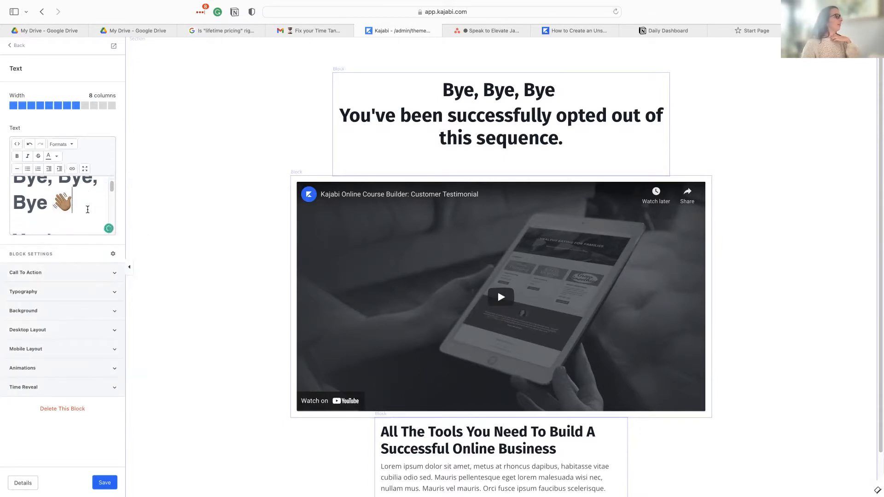
scroll(down, 3)
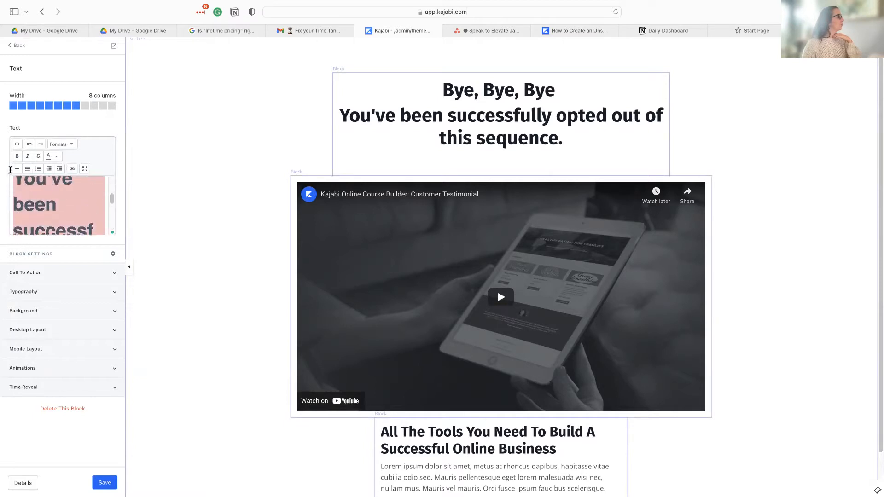
Format the opted-out message as Heading 3 beneath the Bye, Bye, Bye line.
click(60, 143)
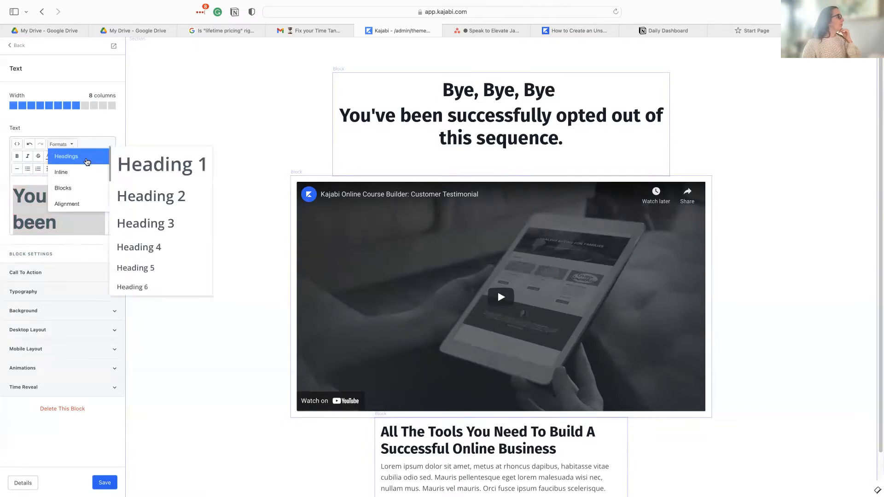
mouse_move(161, 223)
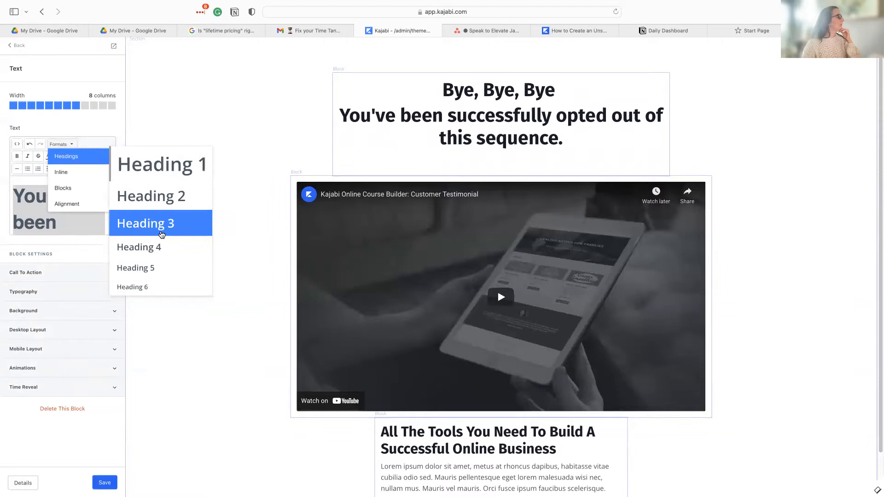
click(145, 223)
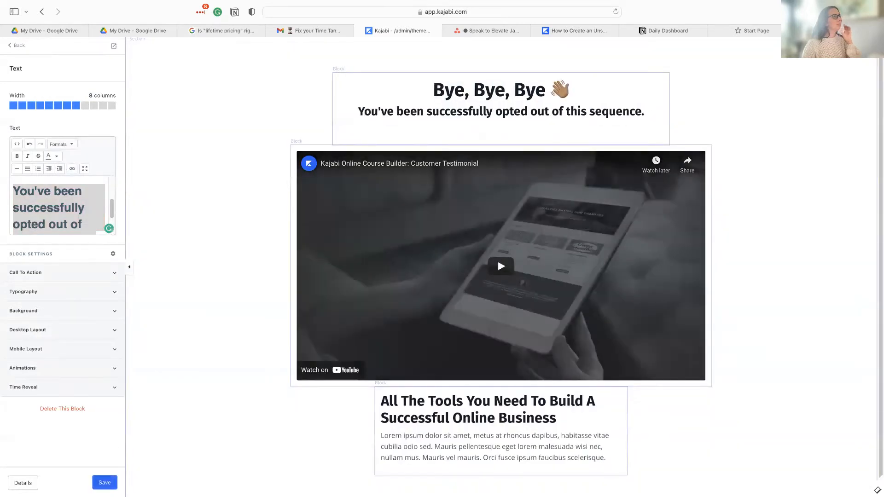
click(323, 317)
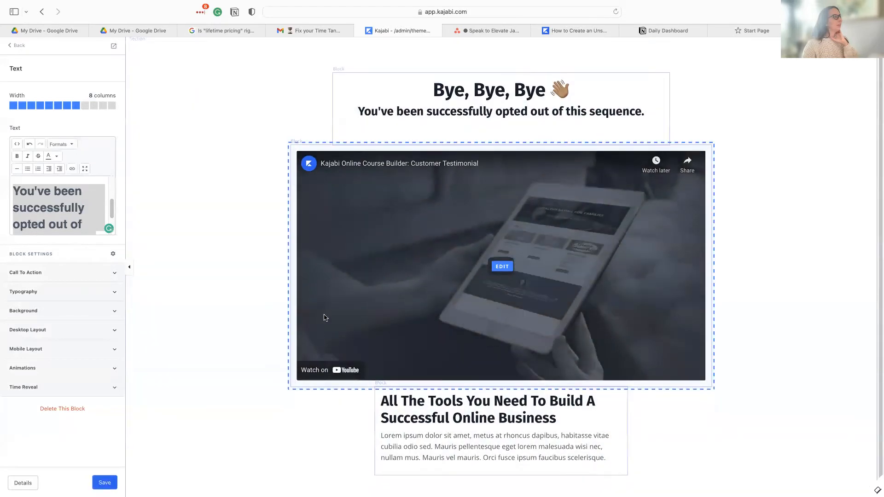
Swap the YouTube embed code for the Giphy 'Bye Bye Bye' GIF embed and save.
click(500, 260)
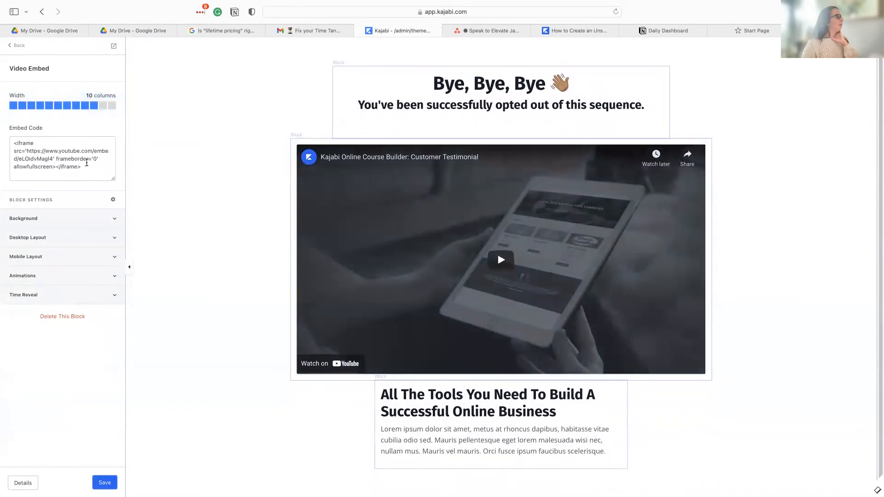
triple_click(62, 158)
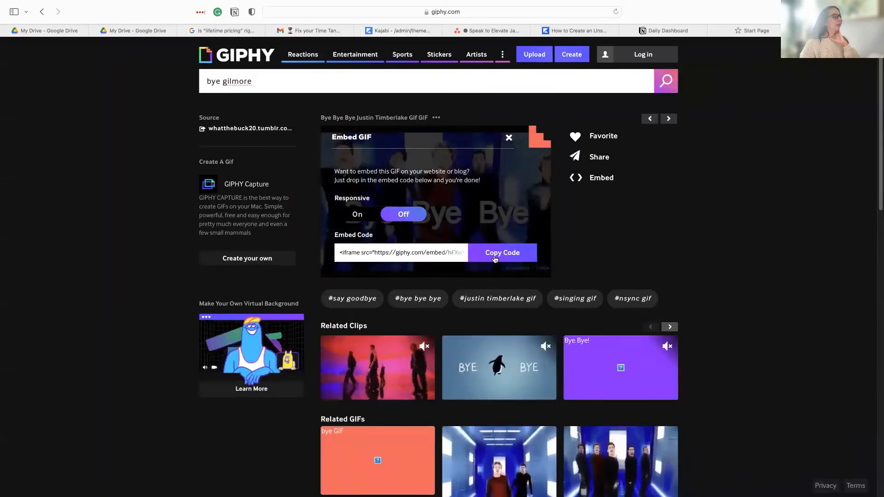
click(502, 253)
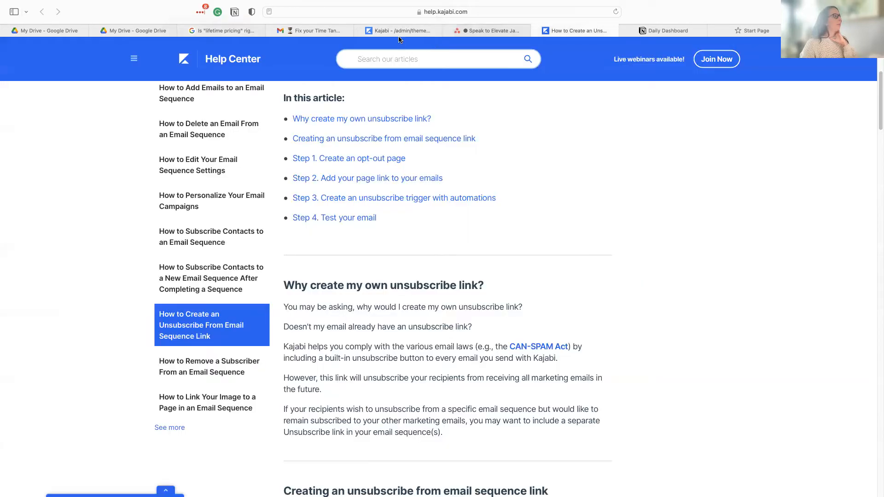
click(399, 30)
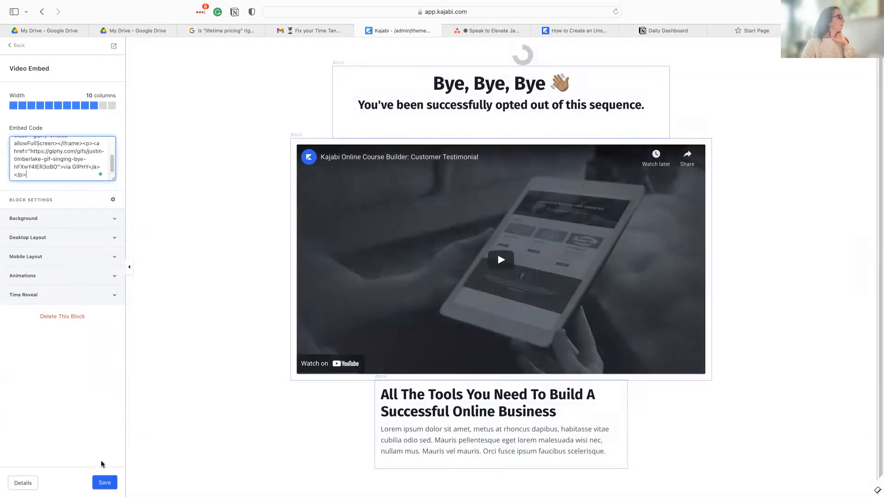
click(104, 482)
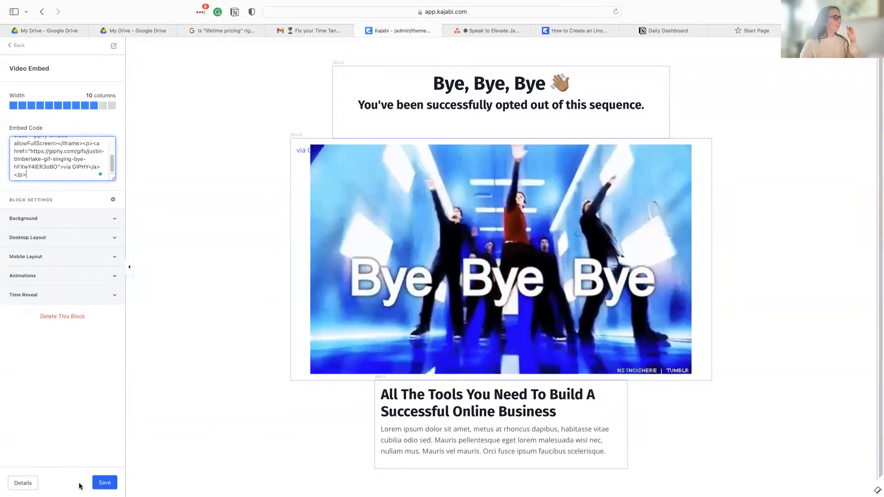
click(105, 482)
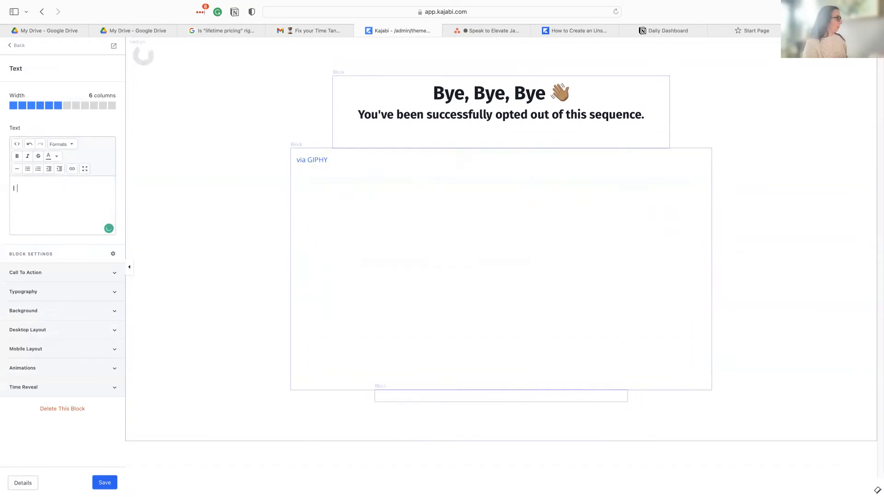
Type the closing note: opted out in error? Shoot me an email and I'll fix it.
text(If you've)
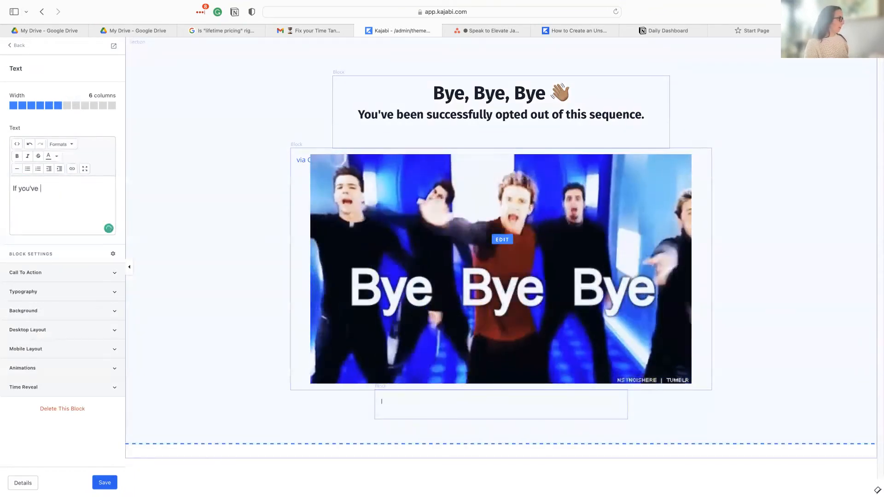
text(opted out of the)
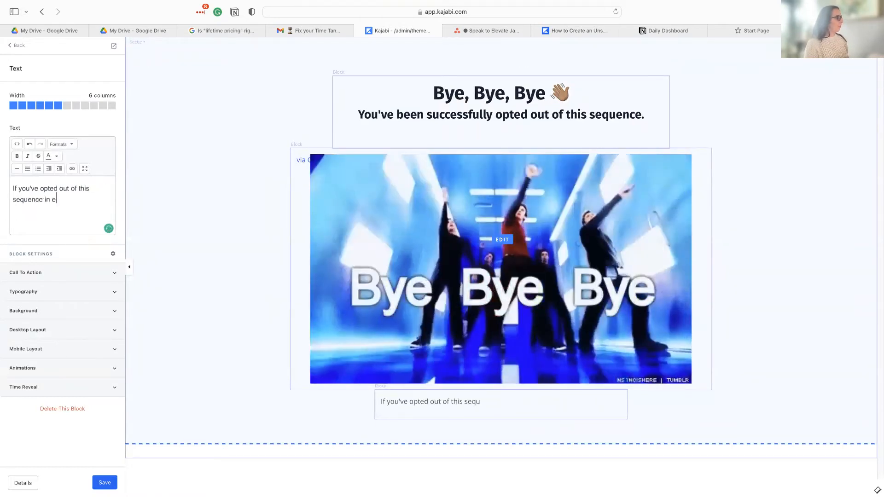
text(rror. s)
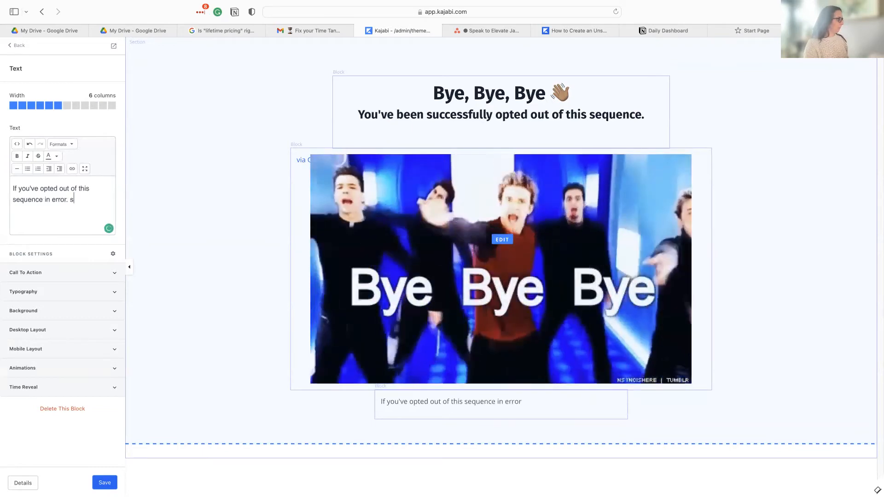
text(ho)
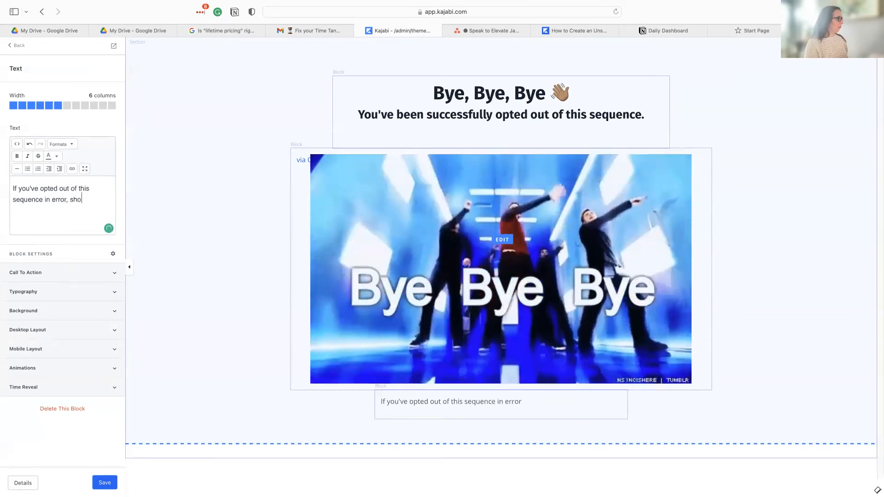
text(, shoot me an email)
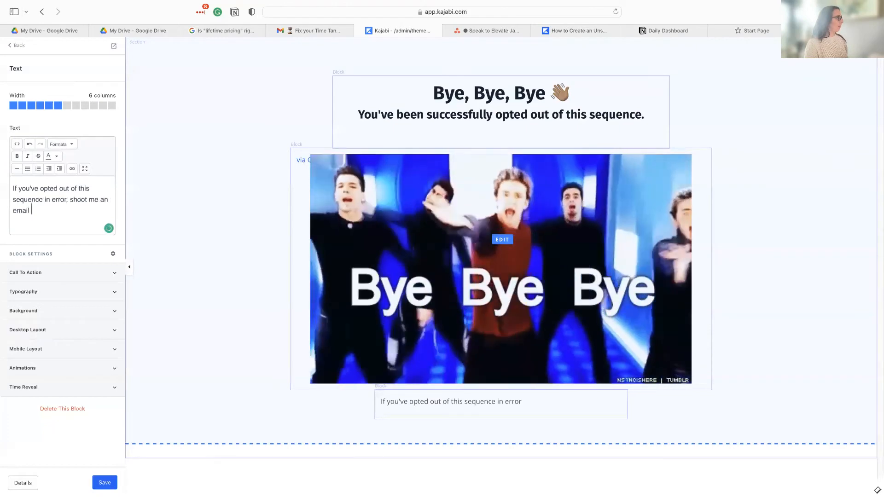
text(and I;)
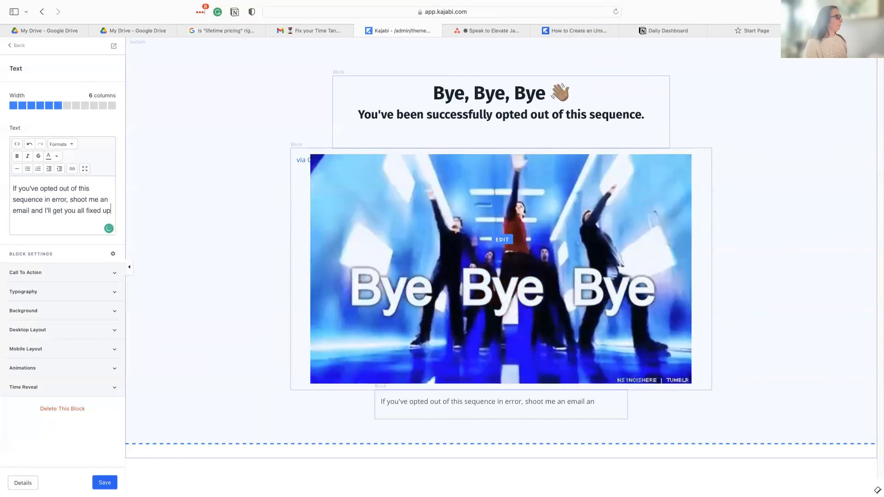
text(.)
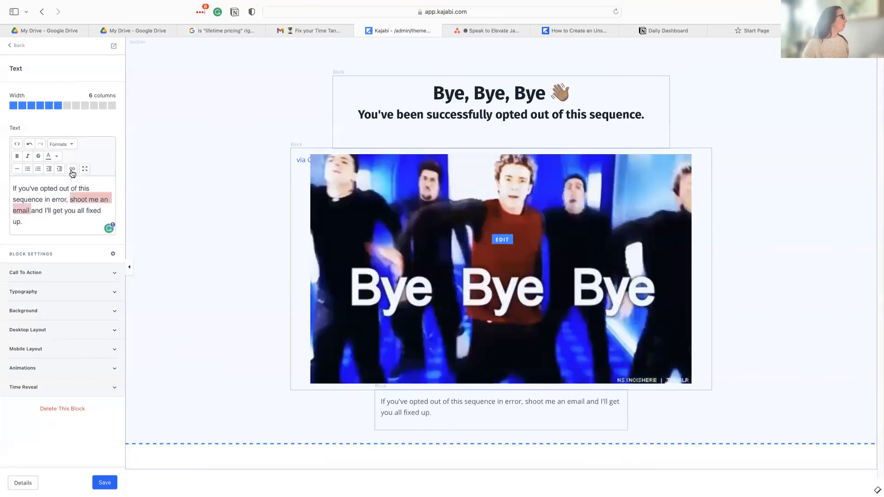
Link 'shoot me an email' to a mailto address and widen the block to 9 columns.
click(72, 168)
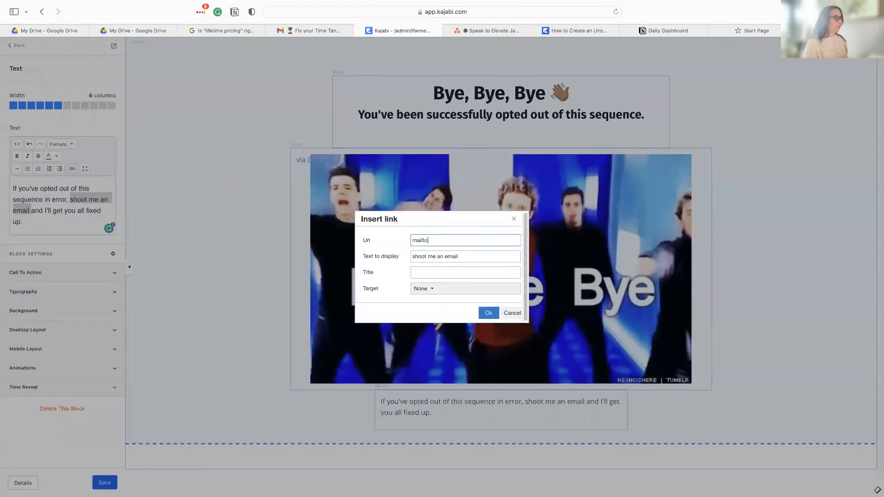
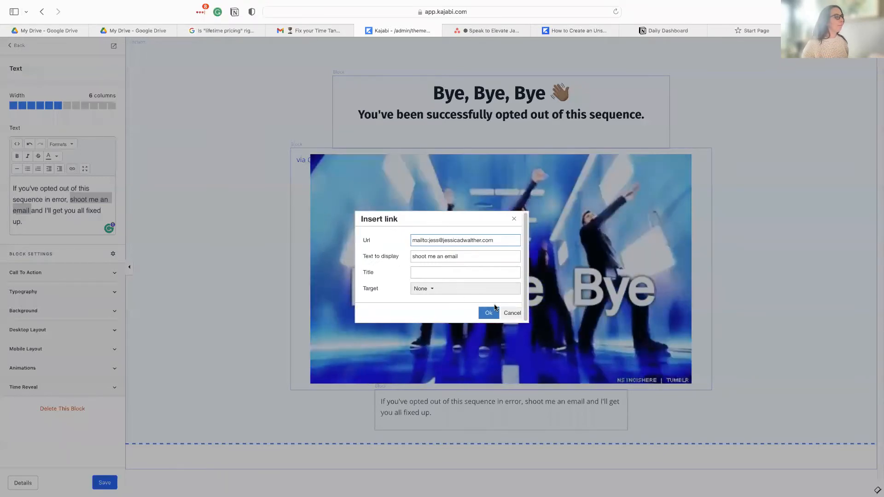
click(488, 313)
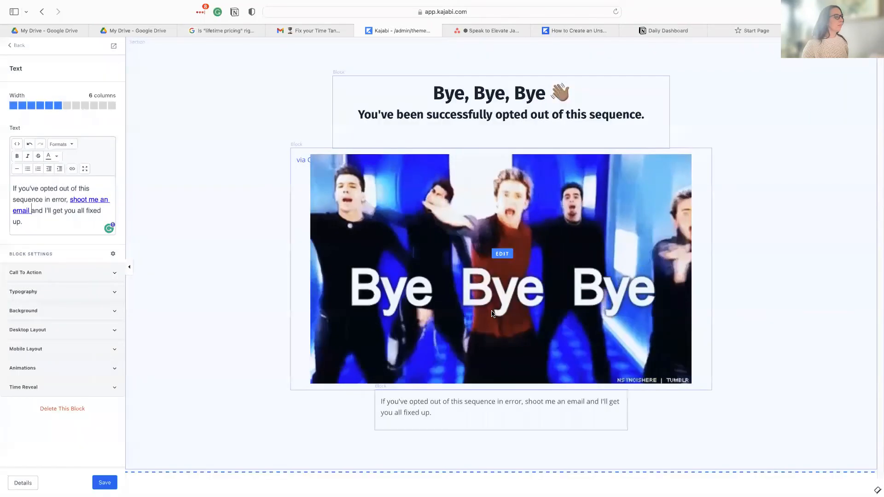
click(84, 105)
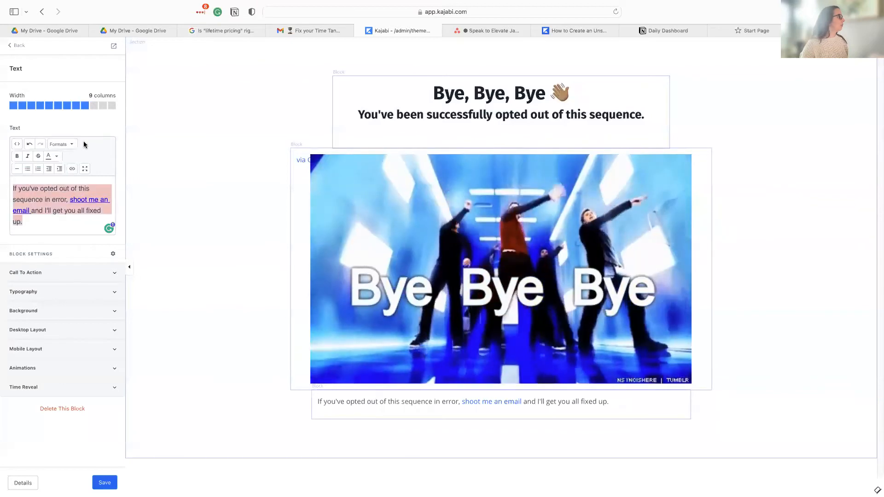
Center-align the opt-out message text beneath the GIF using Formats > Alignment.
click(60, 144)
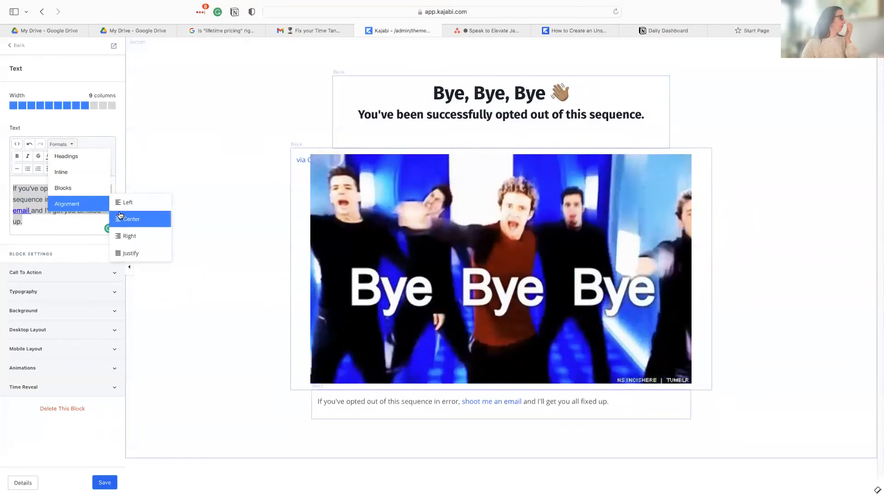
click(131, 218)
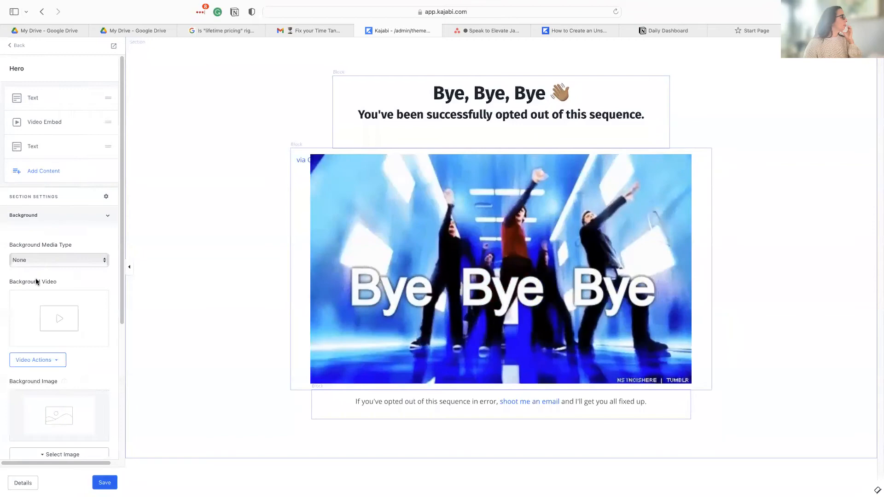
Give the Hero section a light cream background colour, then return to Sections.
scroll(down, 3)
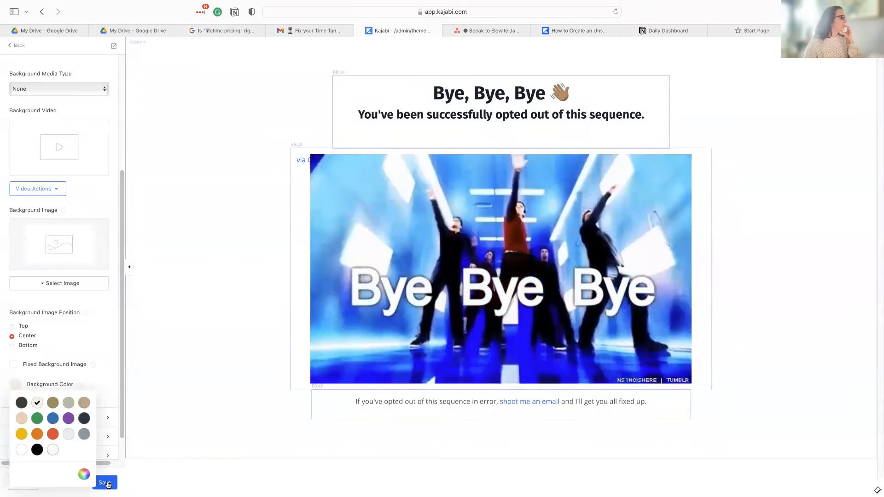
click(104, 483)
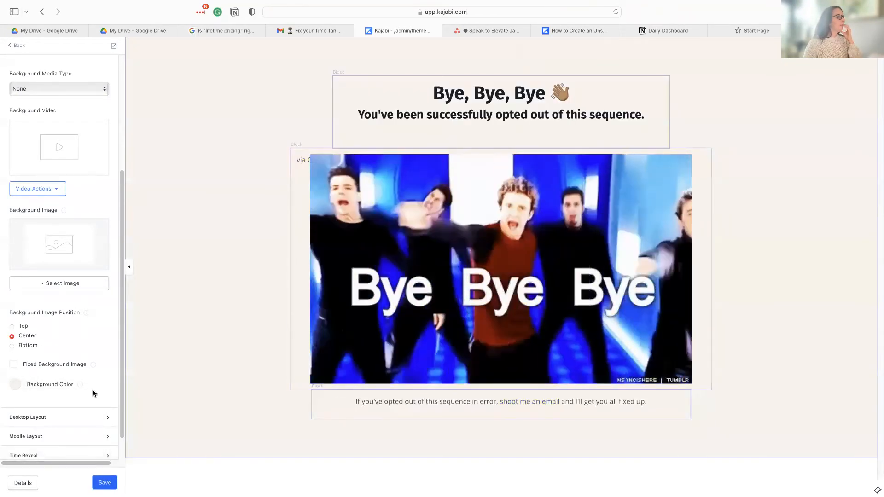
click(18, 45)
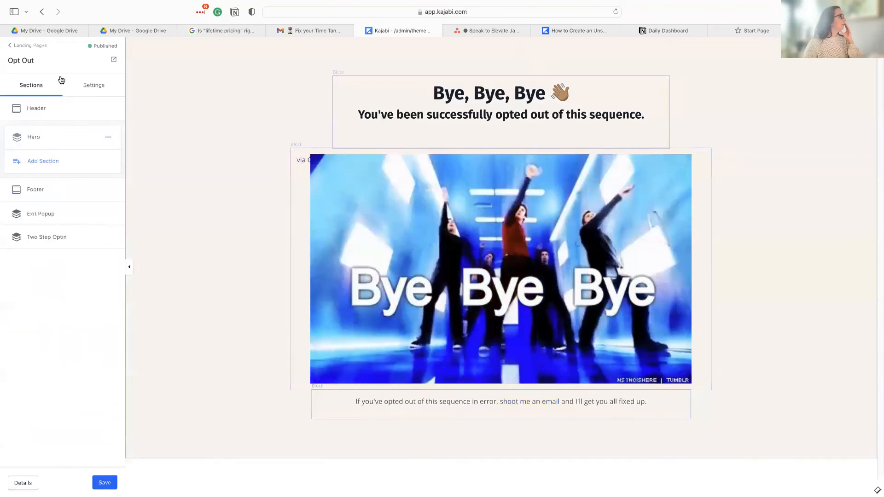
In the Style Guide, set Body Font to Montserrat and Heading Font to Playfair Display.
click(93, 86)
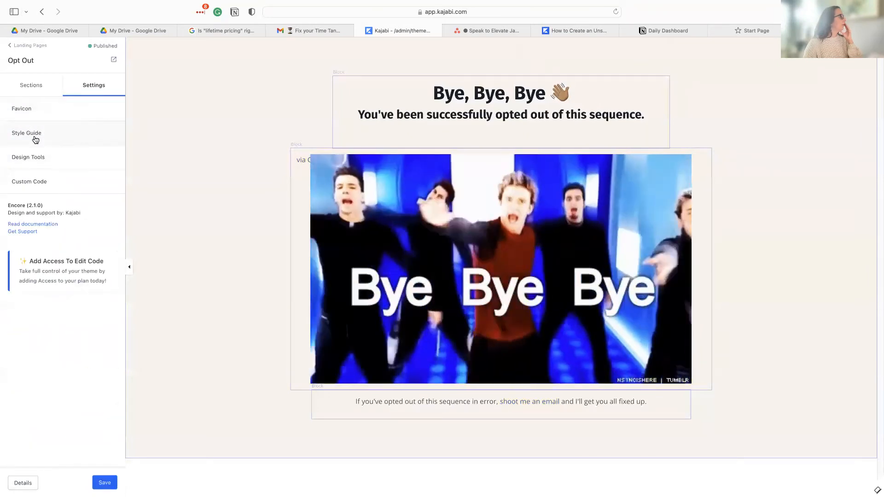
click(26, 133)
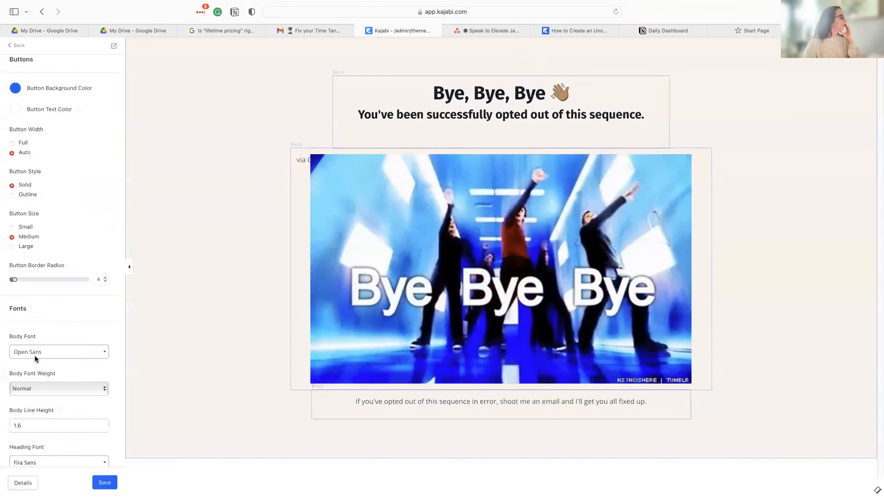
click(58, 351)
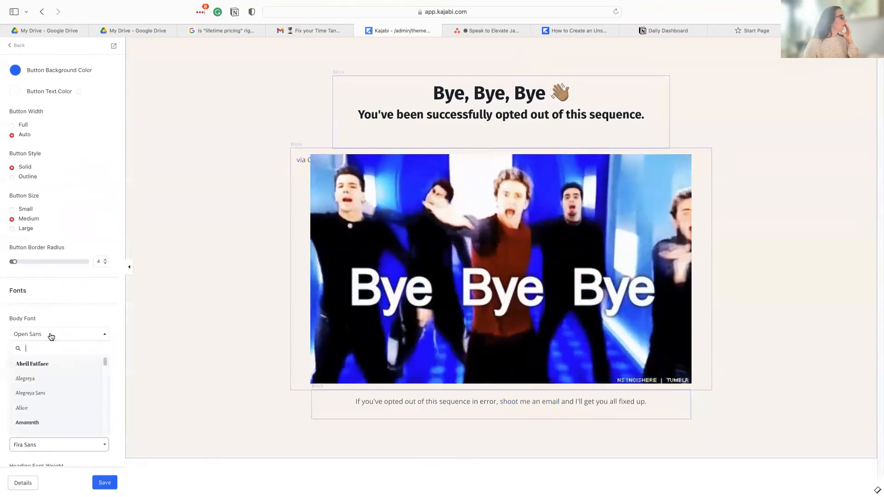
text(mo)
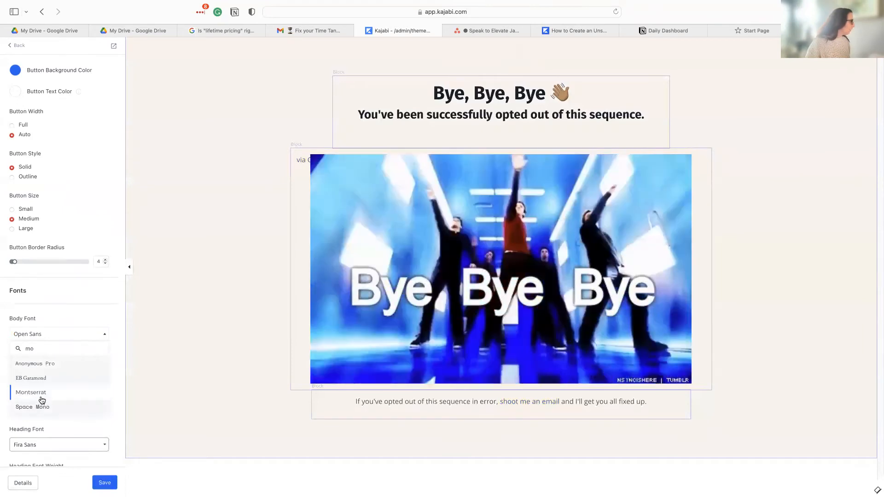
click(31, 392)
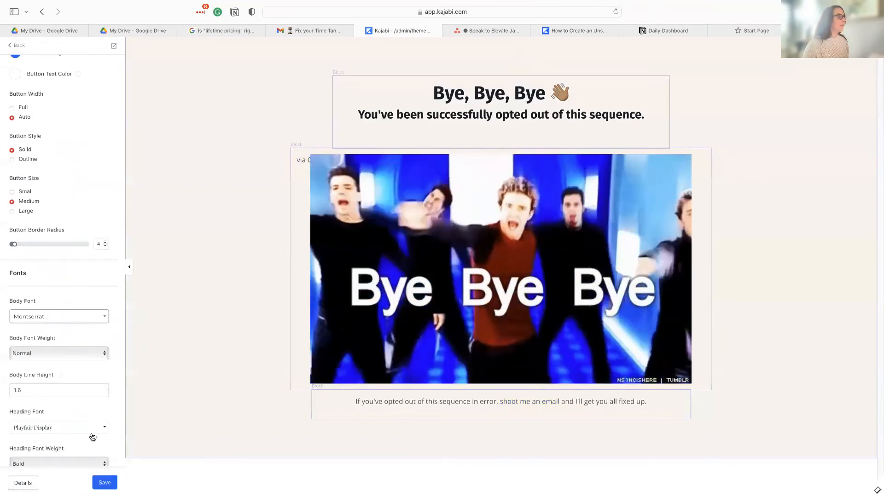
click(105, 483)
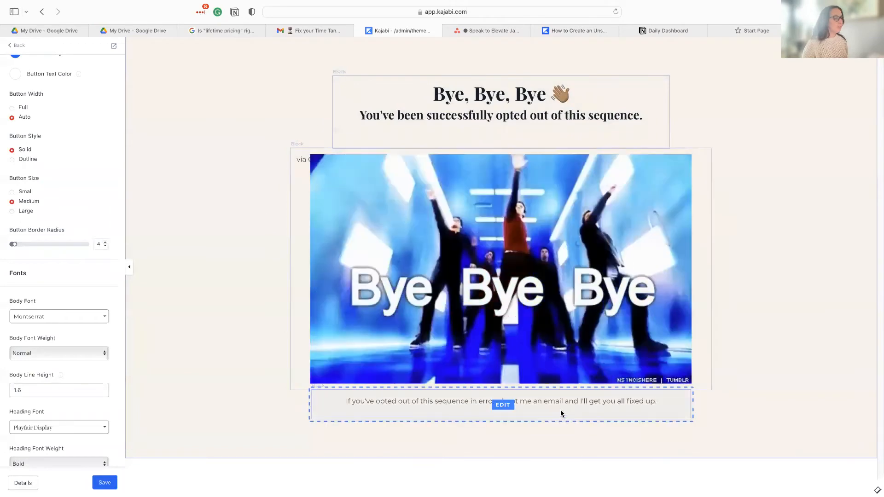
click(17, 46)
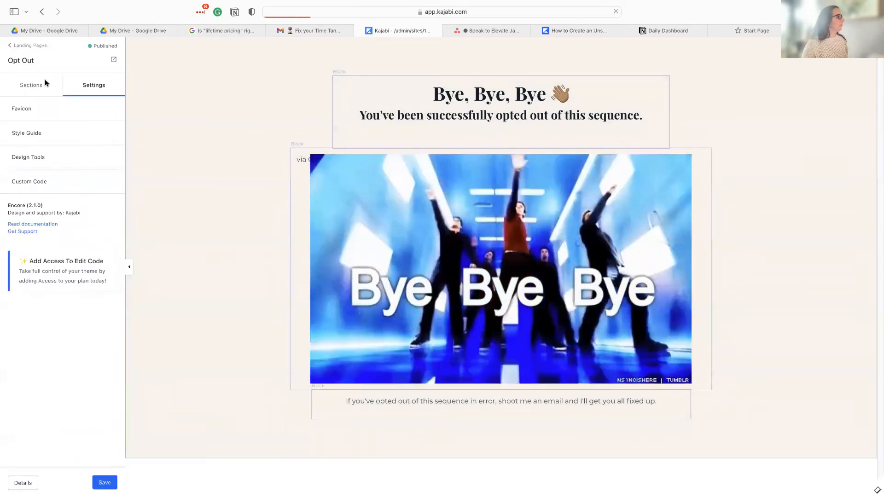
Reopen the Opt Out landing page and open its opt-out message text block.
click(29, 45)
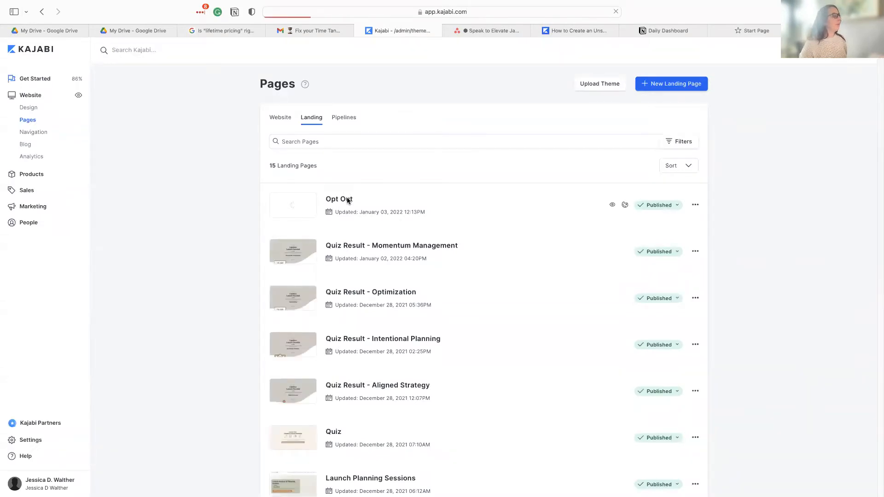
click(339, 199)
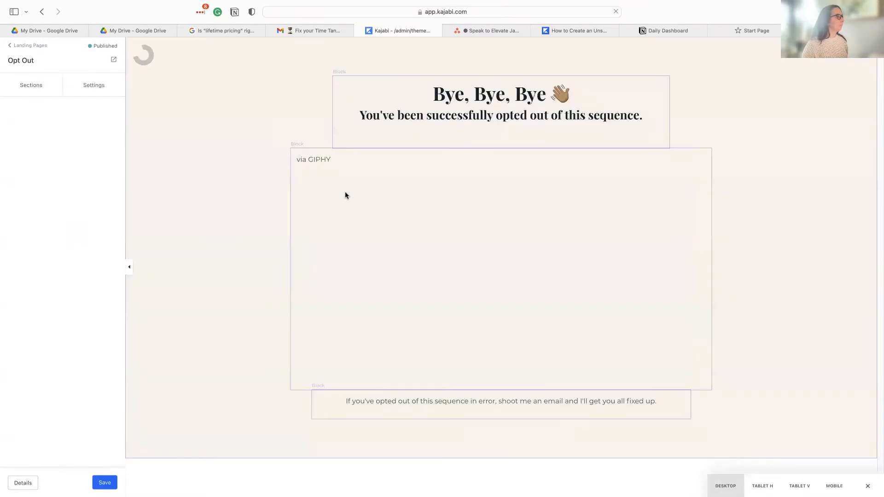
click(31, 85)
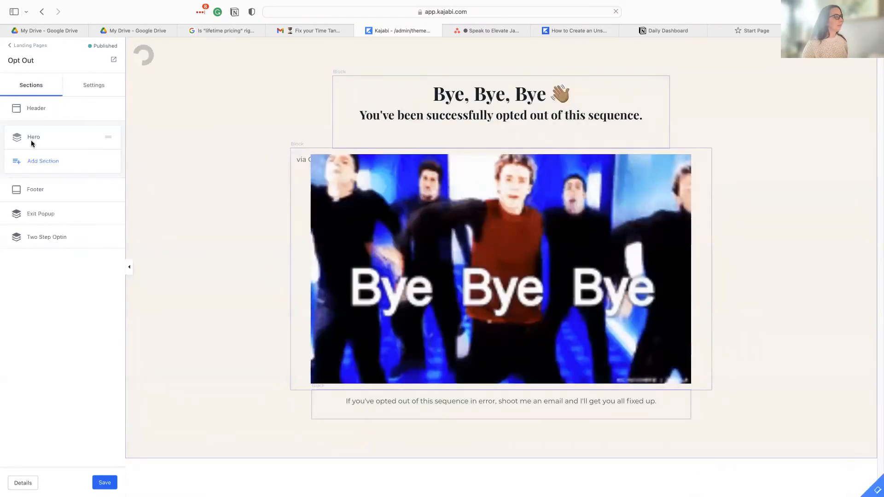
click(501, 401)
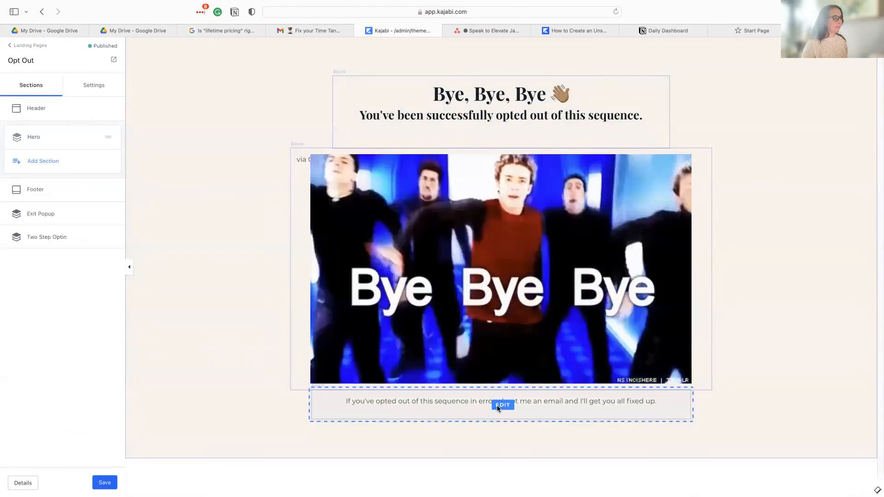
click(502, 405)
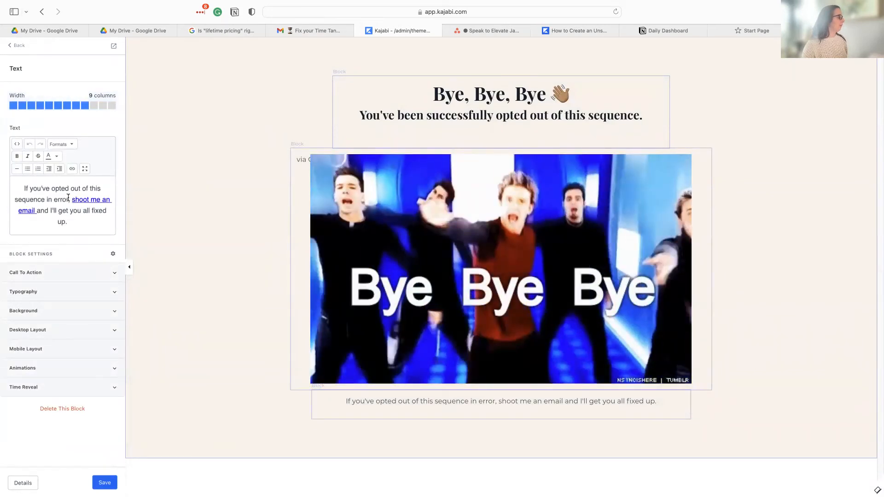
Select the 'shoot me an email' phrase, save the Opt Out page, and preview it.
double_click(93, 199)
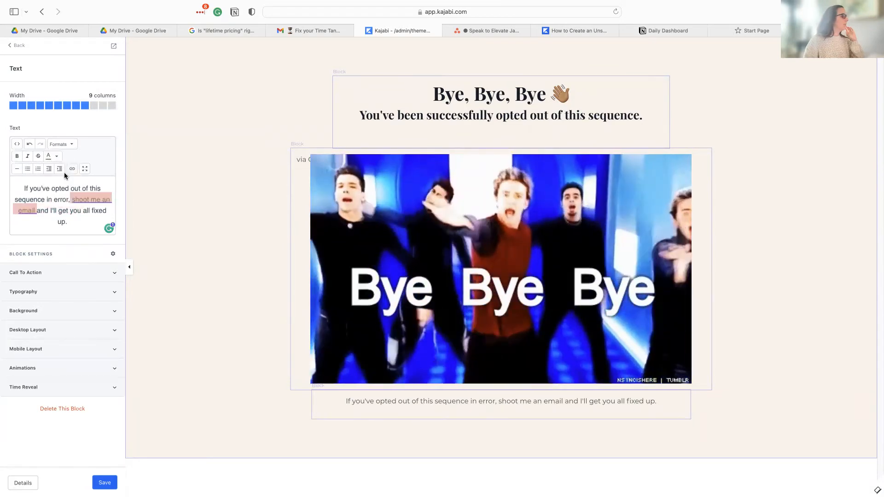
click(104, 482)
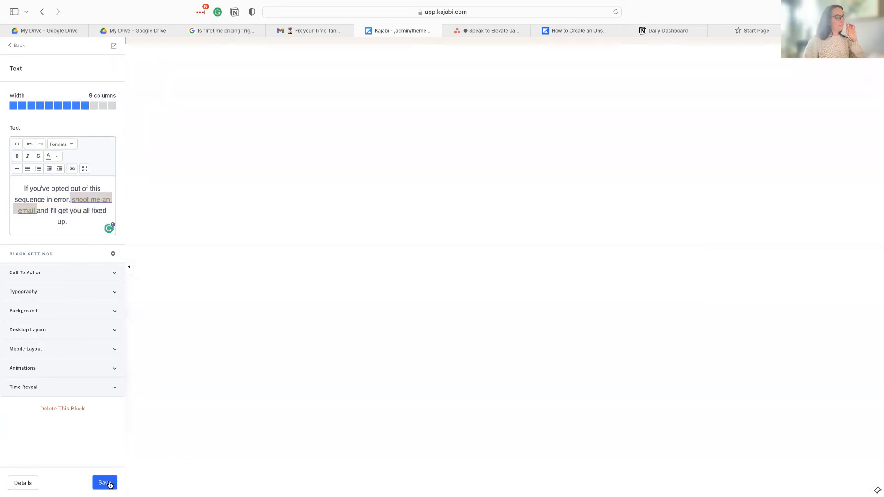
click(104, 482)
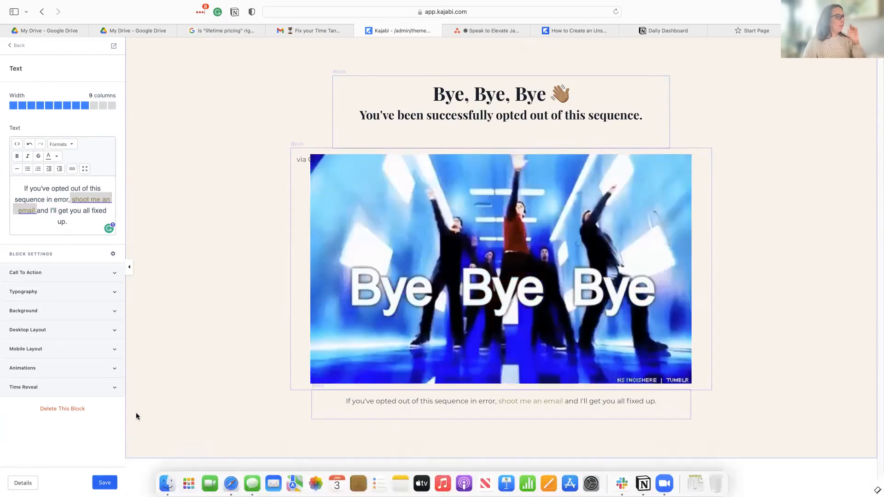
click(103, 483)
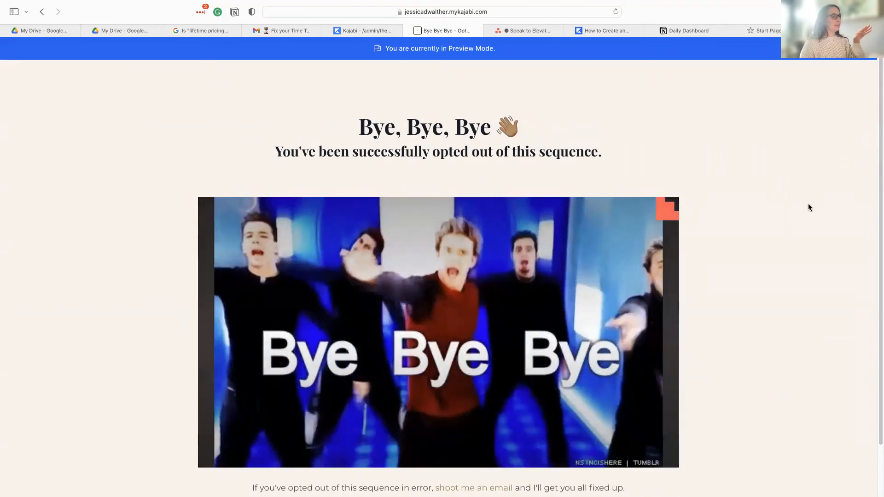
Scroll through the Opt Out page's live preview.
scroll(down, 3)
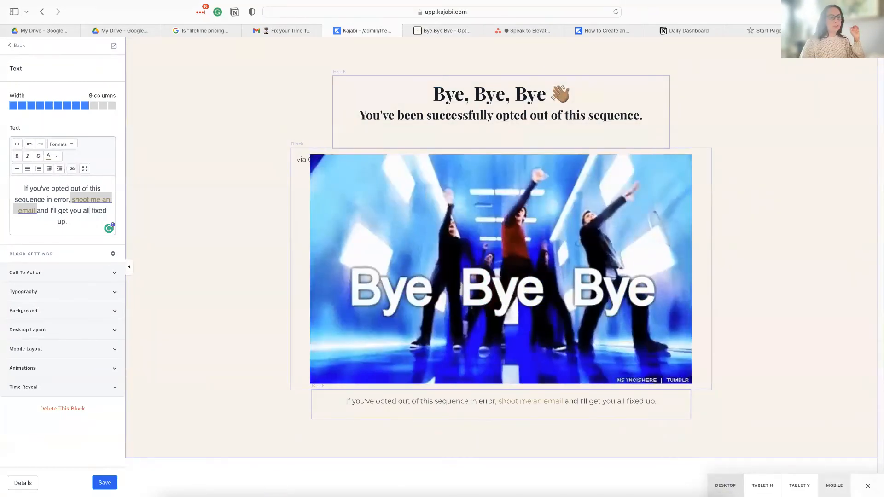
Check the Opt Out page in mobile view, scrolling through it.
click(833, 485)
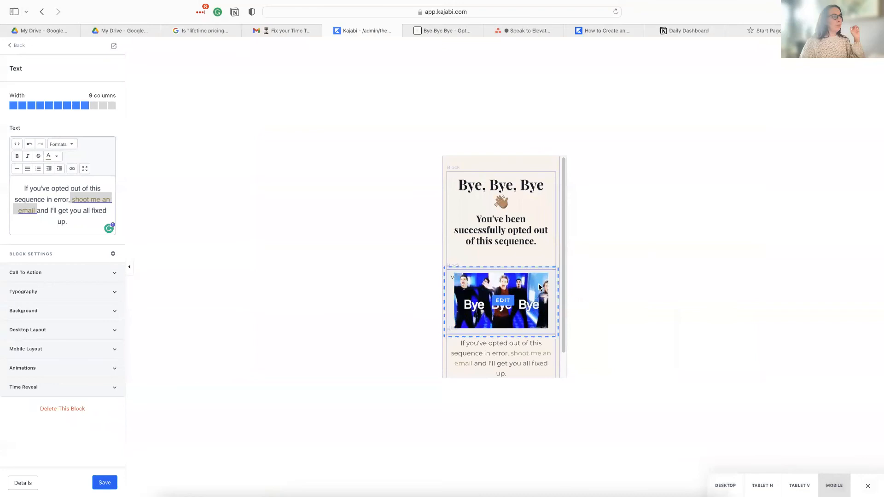
scroll(down, 3)
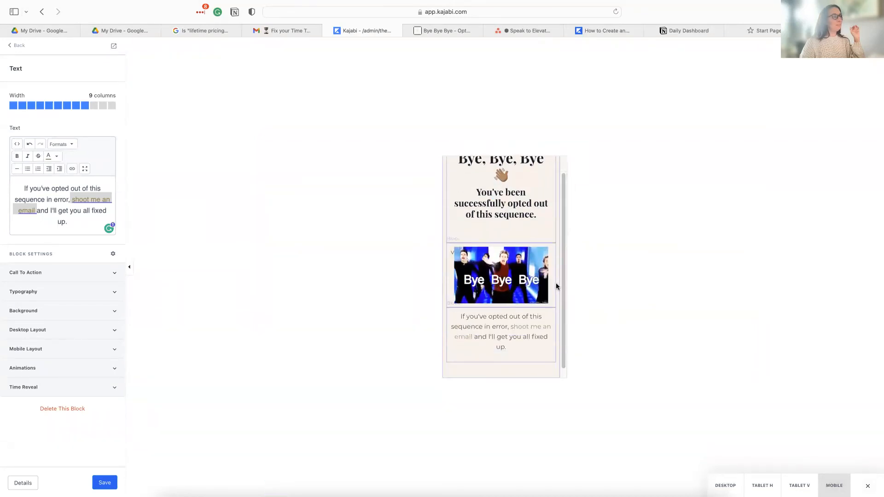
scroll(up, 3)
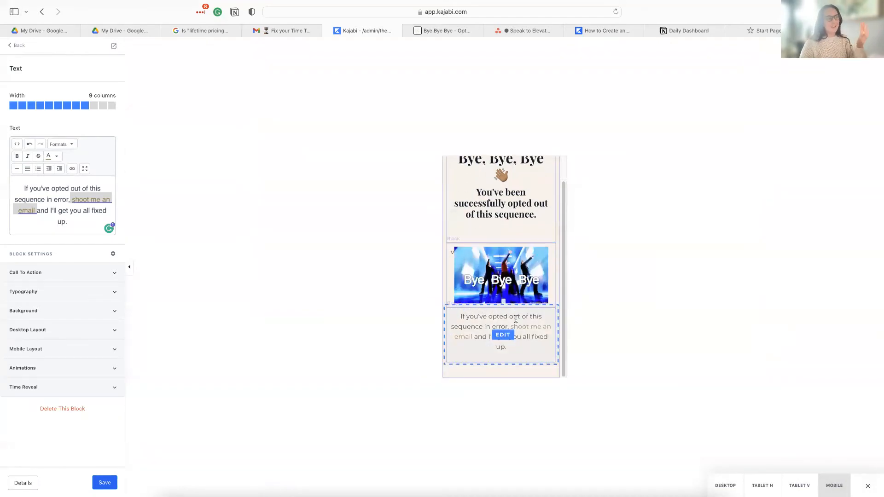
scroll(up, 3)
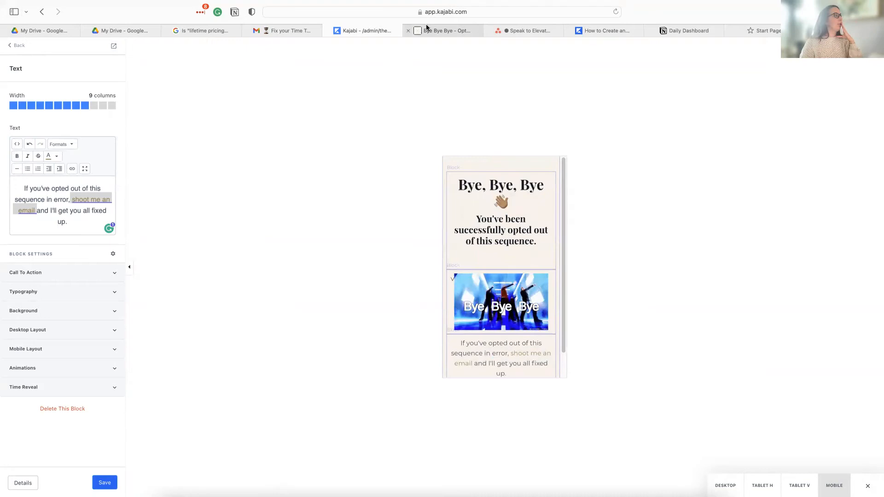
Close the extra Bye Bye Bye video tab and back out to the landing pages list.
click(408, 30)
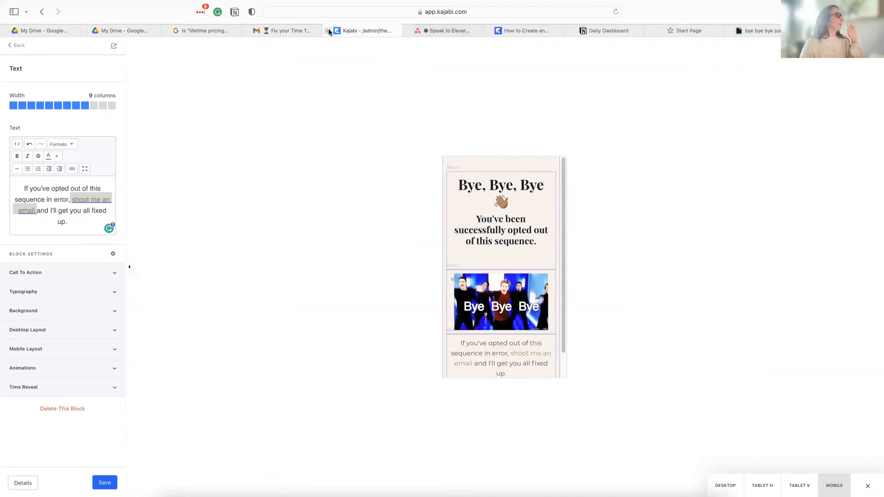
click(18, 45)
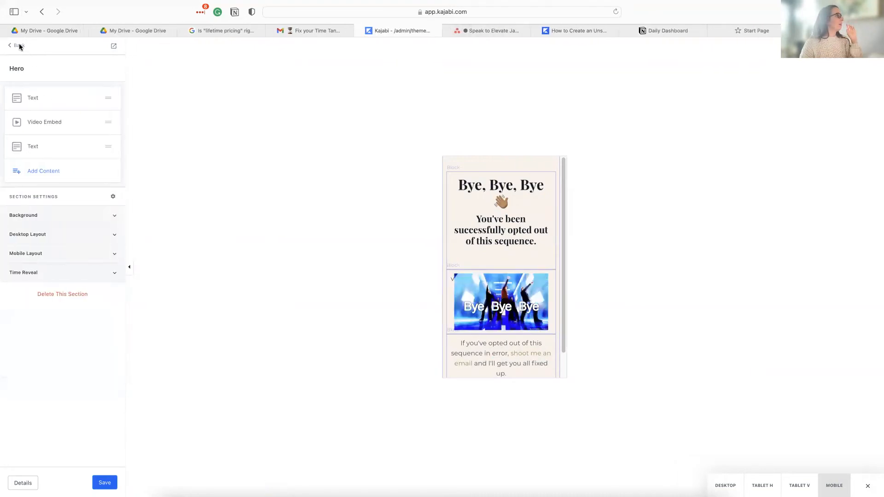
click(17, 46)
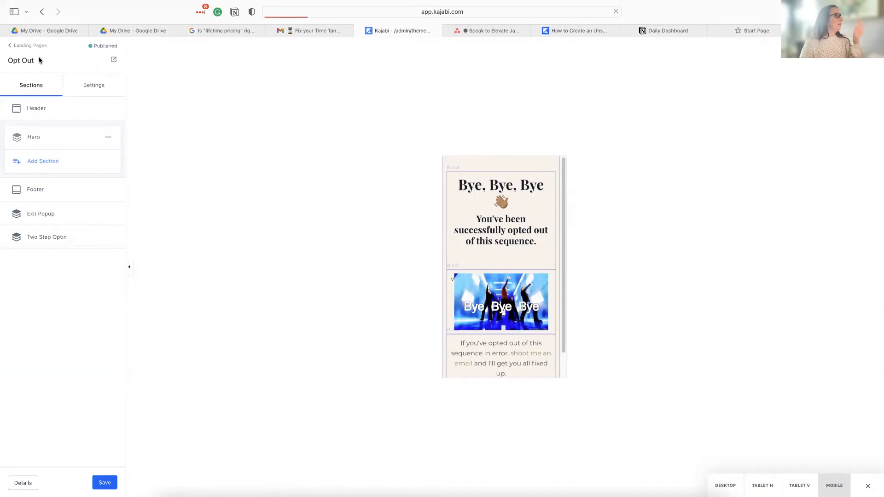
click(28, 45)
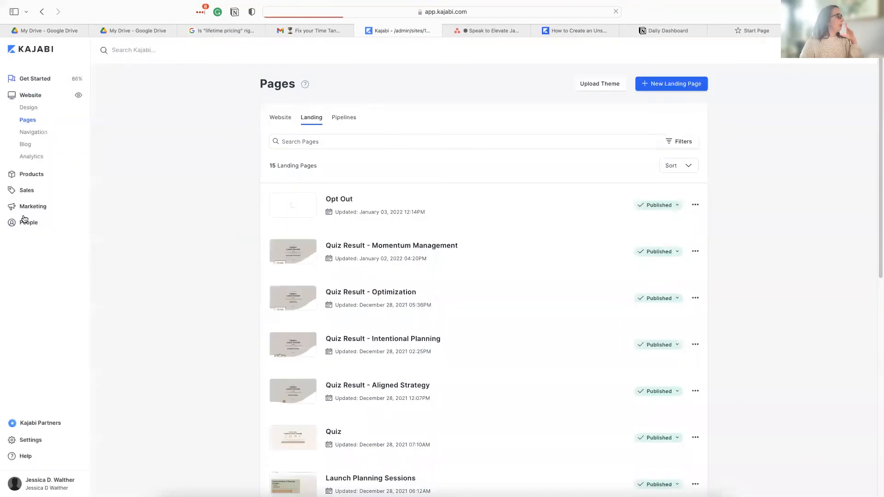
mouse_move(59, 175)
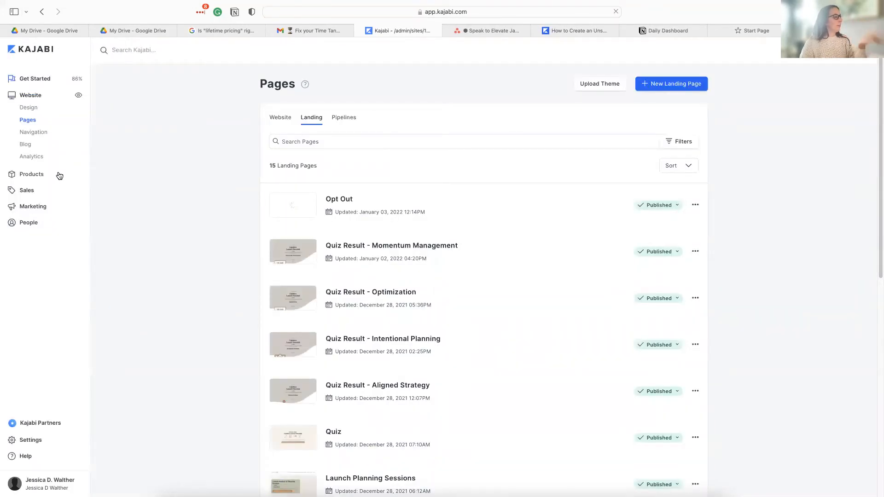
mouse_move(309, 221)
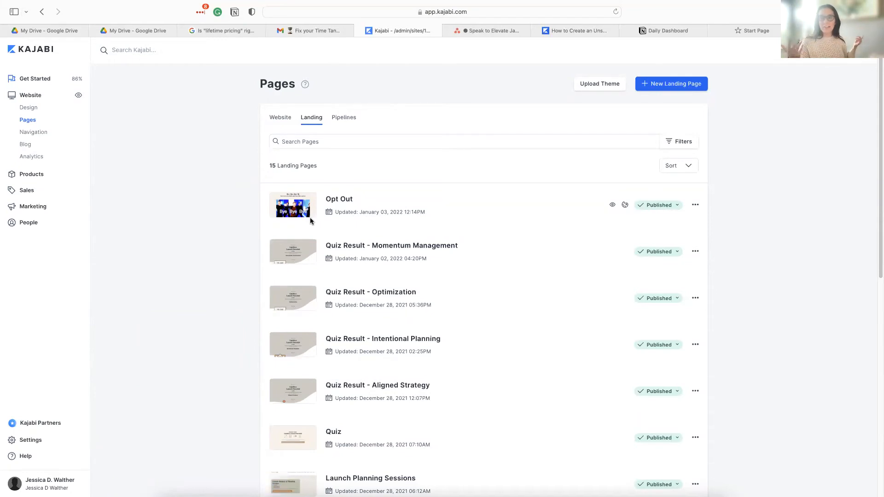
mouse_move(108, 153)
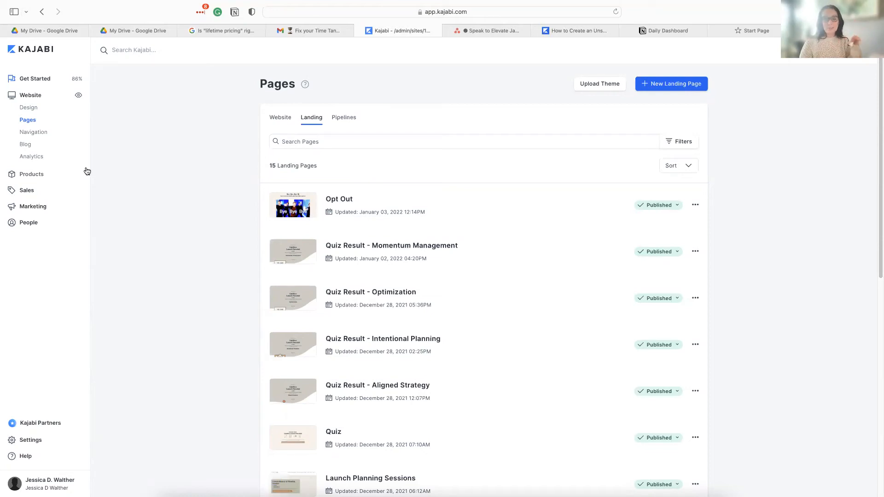
mouse_move(36, 183)
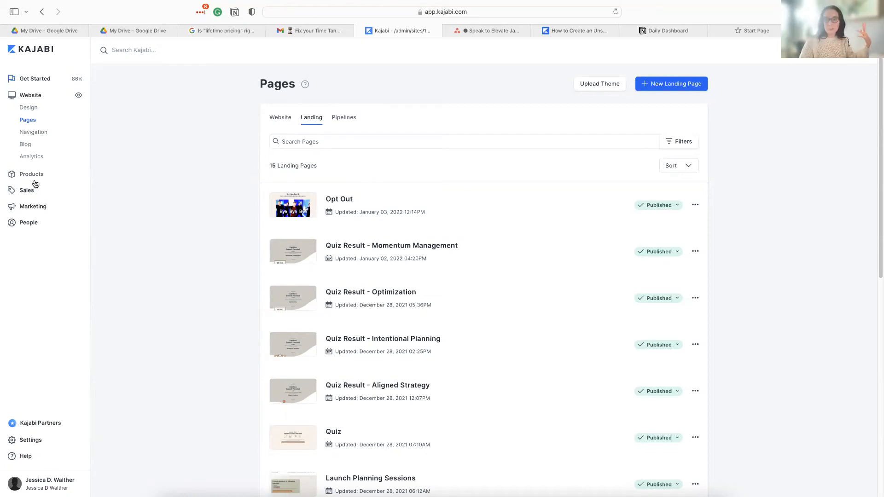
mouse_move(32, 185)
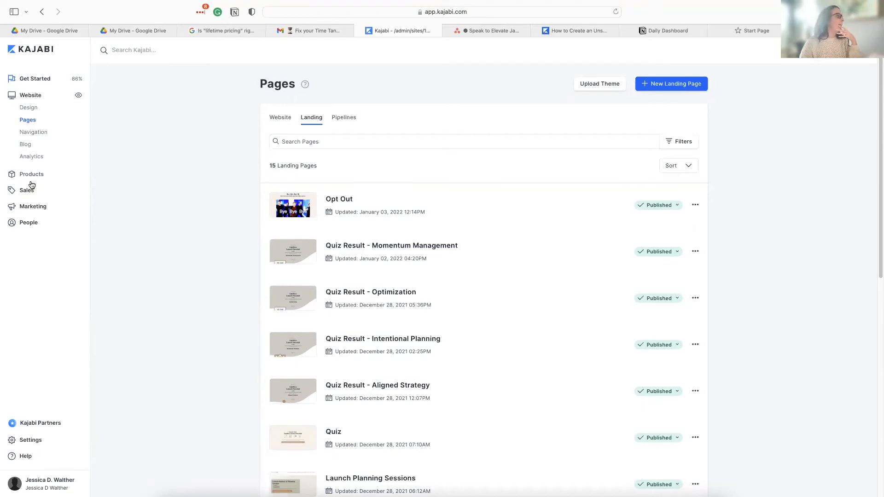
mouse_move(33, 212)
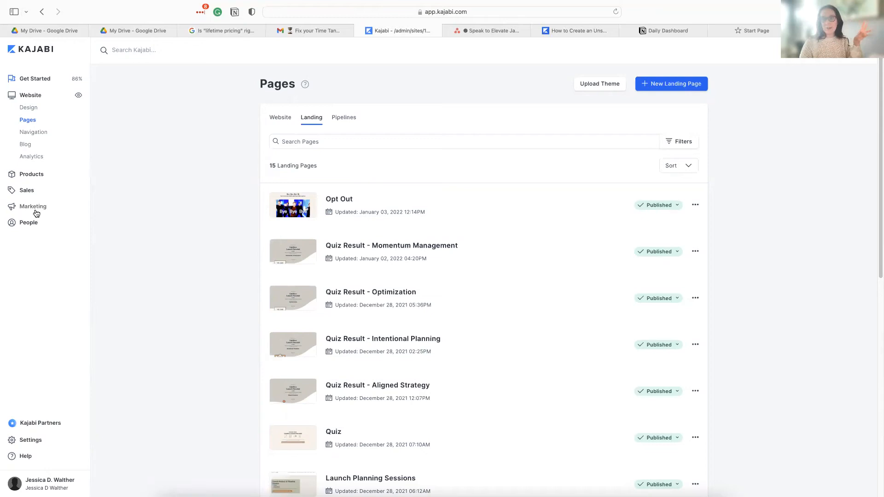
mouse_move(32, 207)
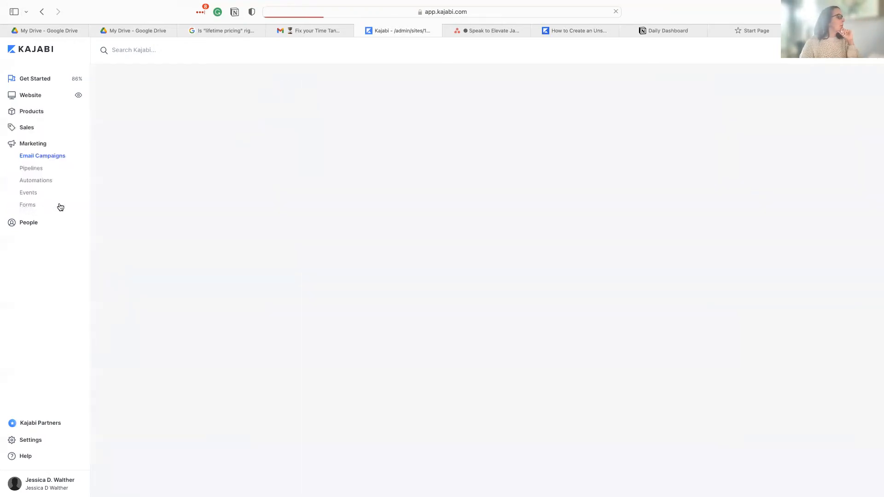
Open Email Campaigns under Marketing.
click(42, 156)
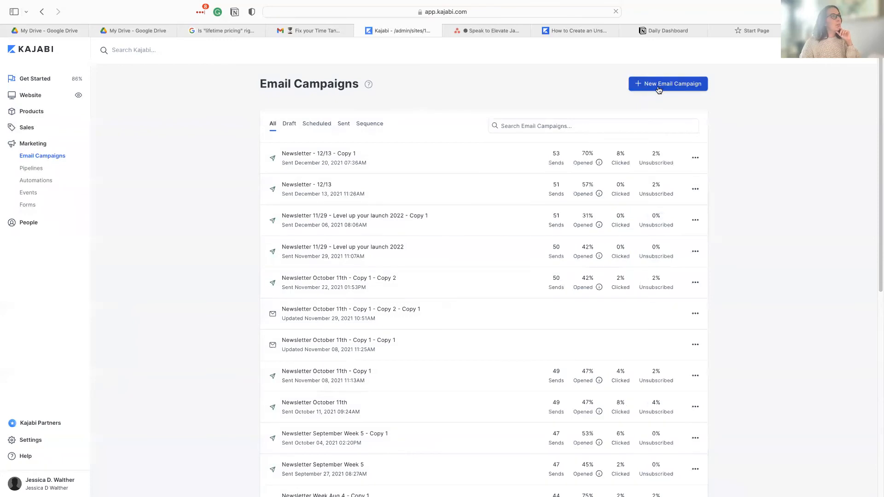
Start a new email campaign as a sequence named 'Aligned Strategy Mini Course' and continue.
click(668, 84)
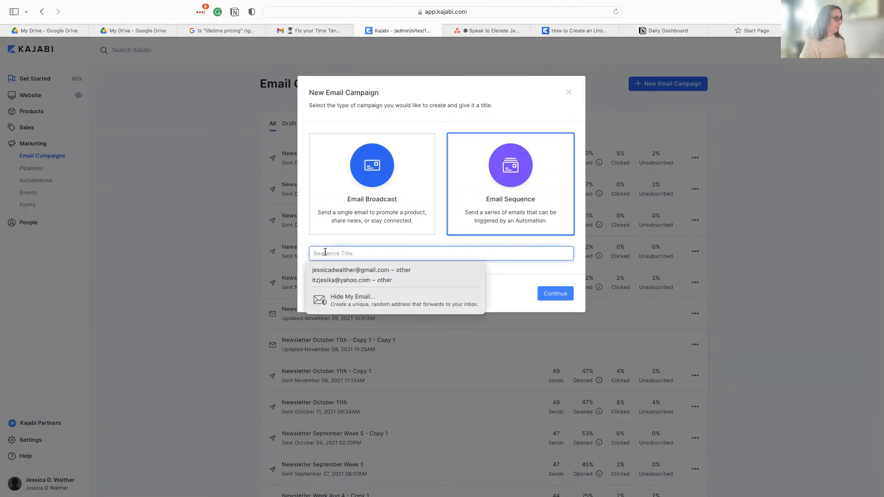
text(Aligned Strategy)
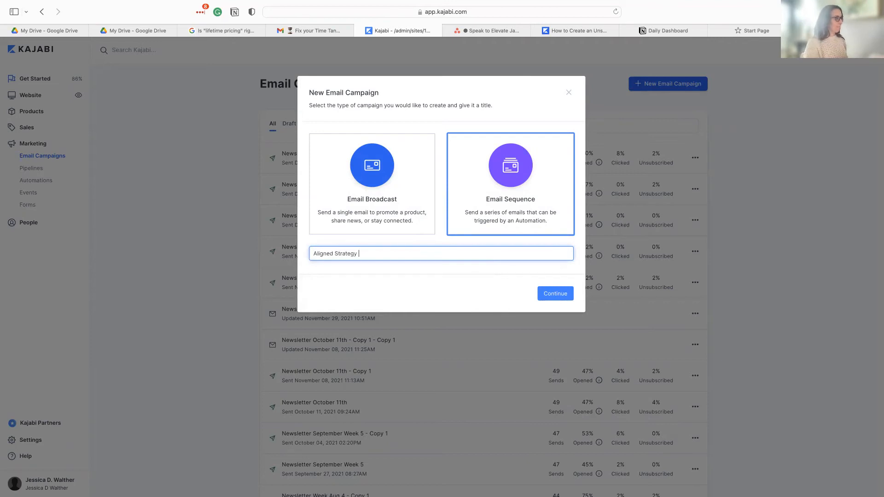
text(We)
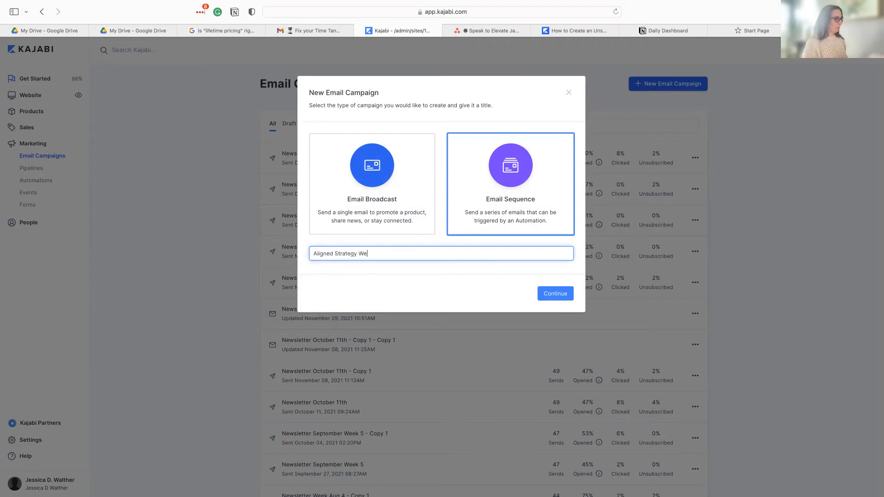
text(Mini Co)
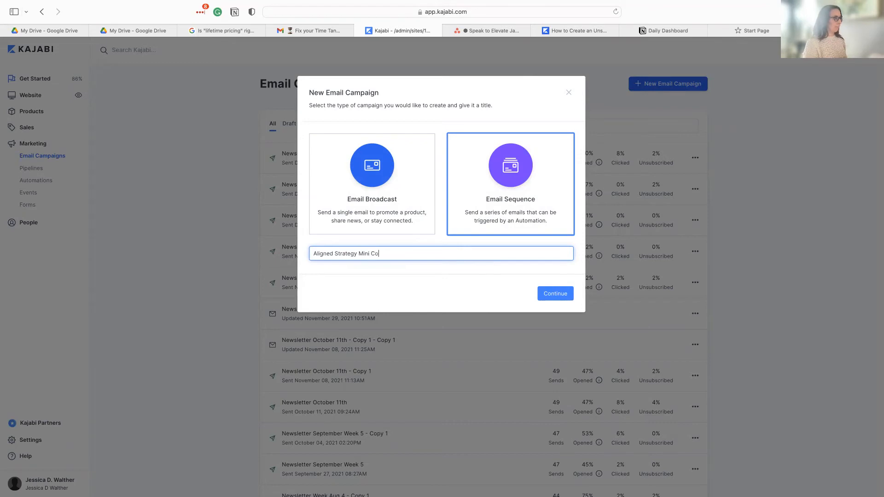
text(urse)
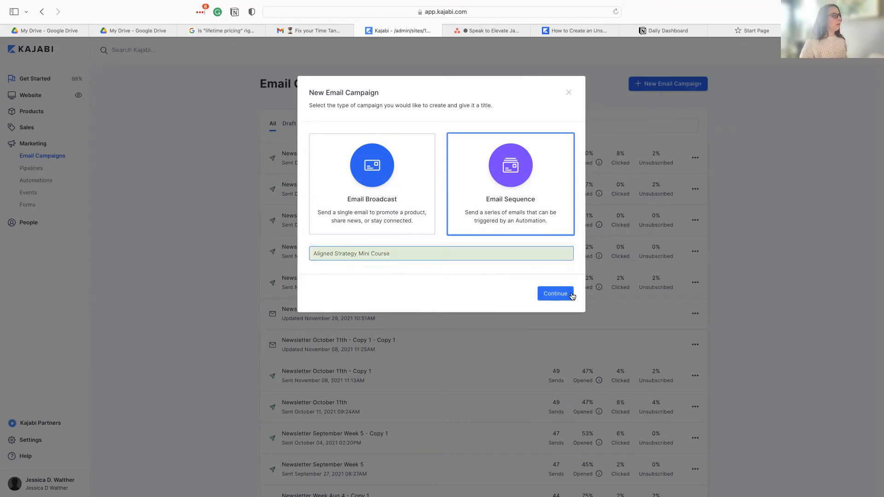
click(554, 293)
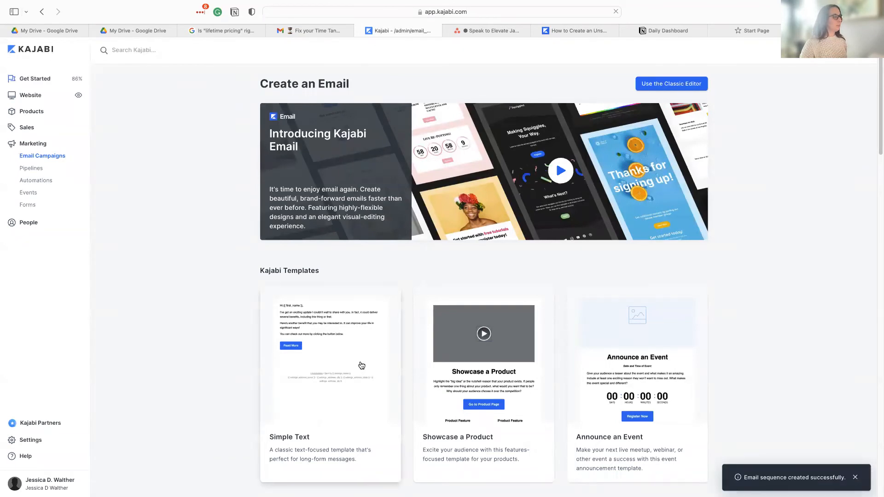
Choose the Simple Text template and create the email 'Email #1 _ Aligned Strategy'.
click(330, 359)
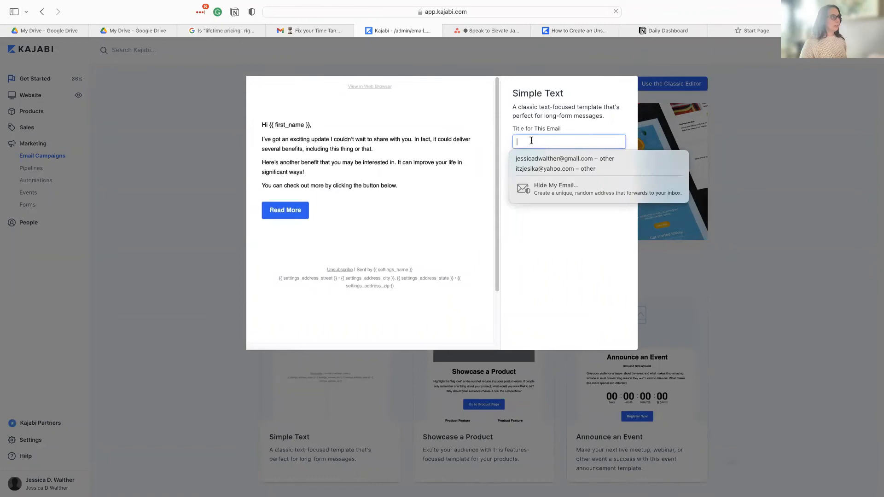
text(Email #1)
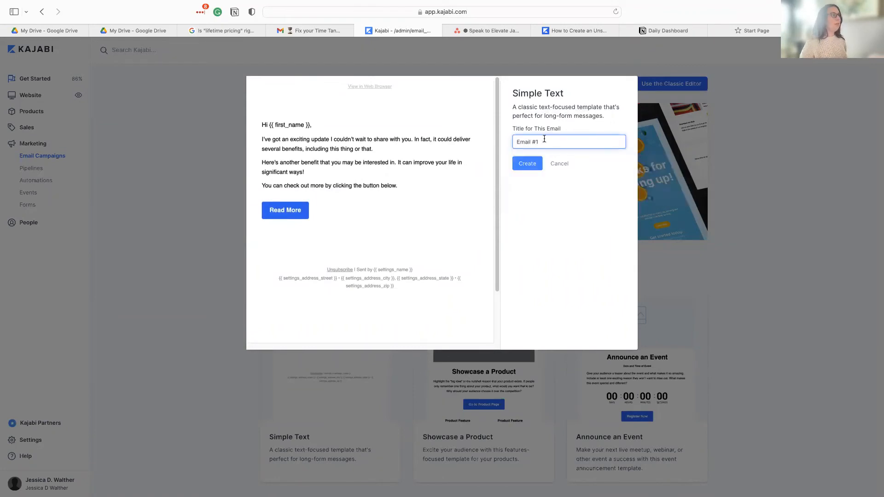
text(-)
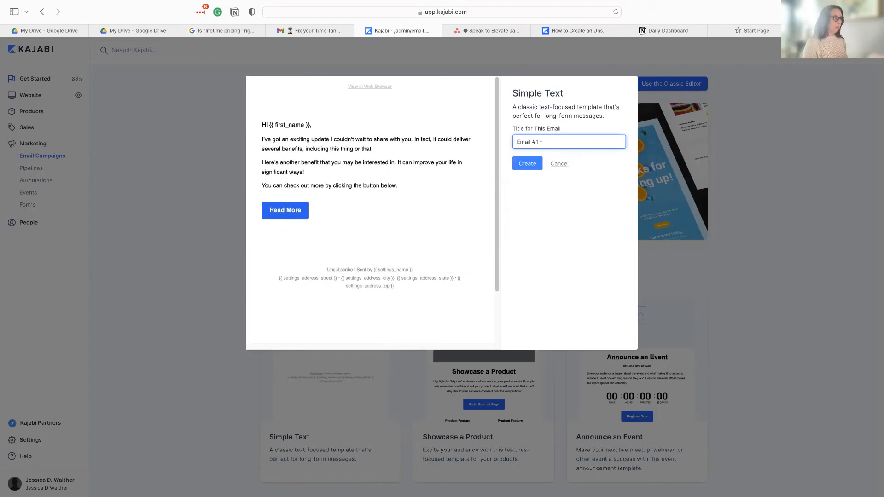
text(_ Aligne)
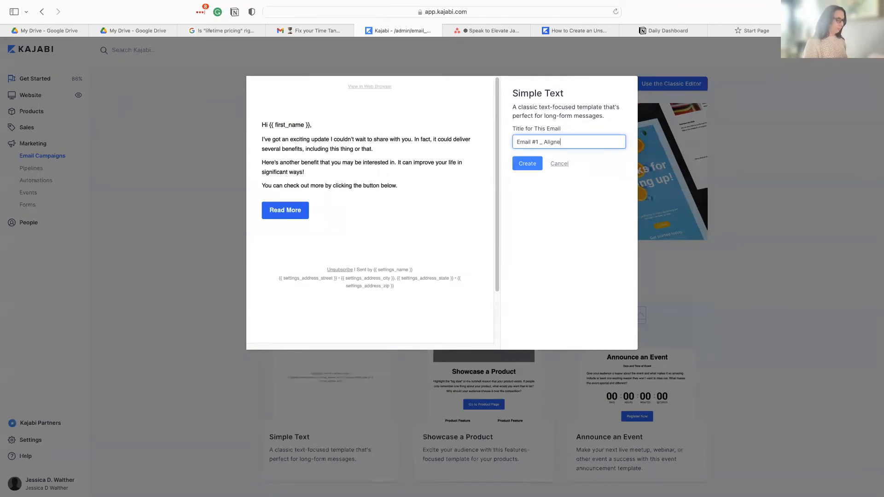
text(d Strategy)
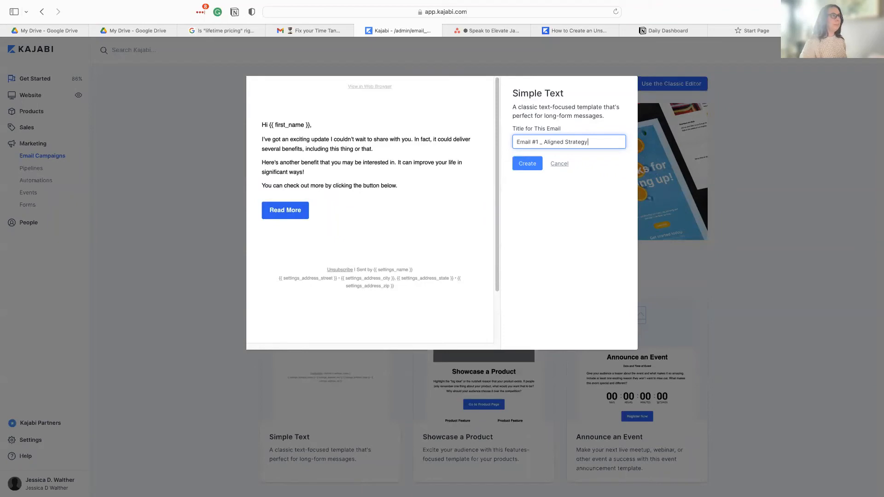
click(527, 164)
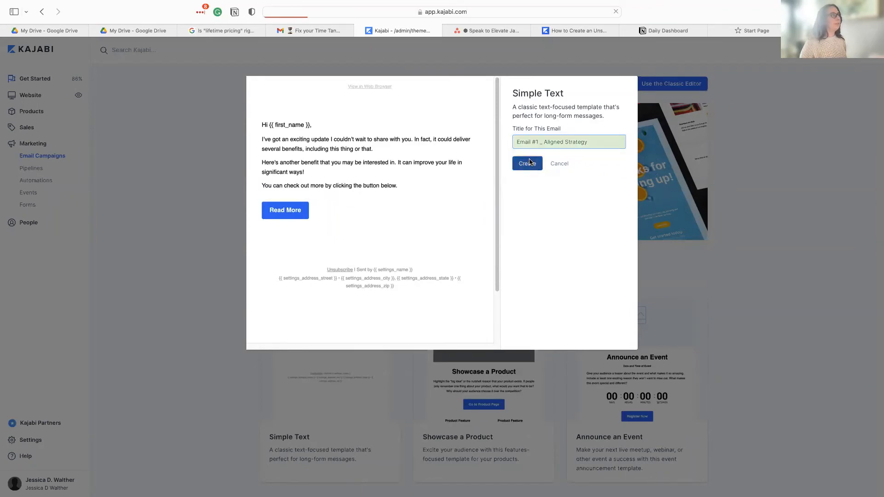
Save Email #1 _ Aligned Strategy and go back to the Aligned Strategy Mini Course sequence.
click(526, 164)
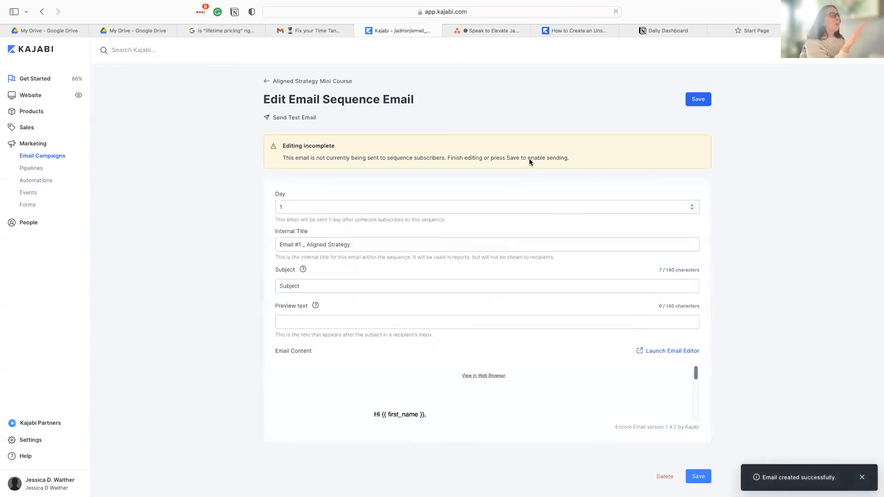
scroll(down, 3)
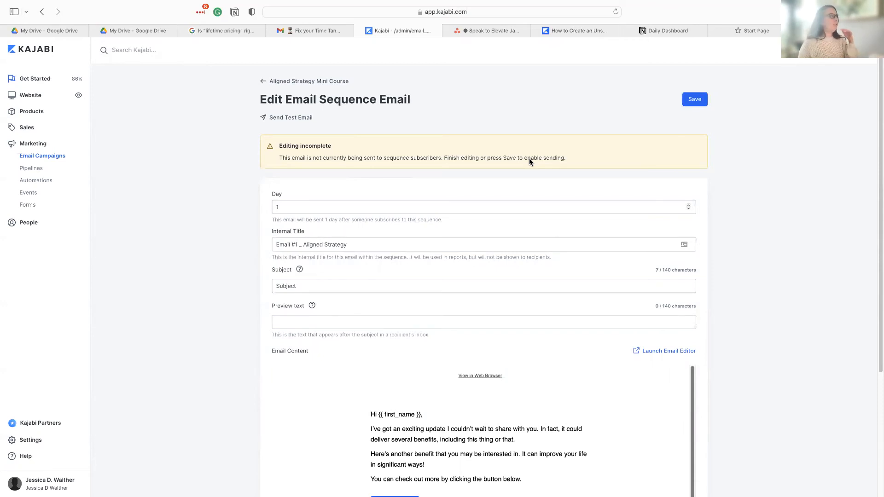
click(695, 99)
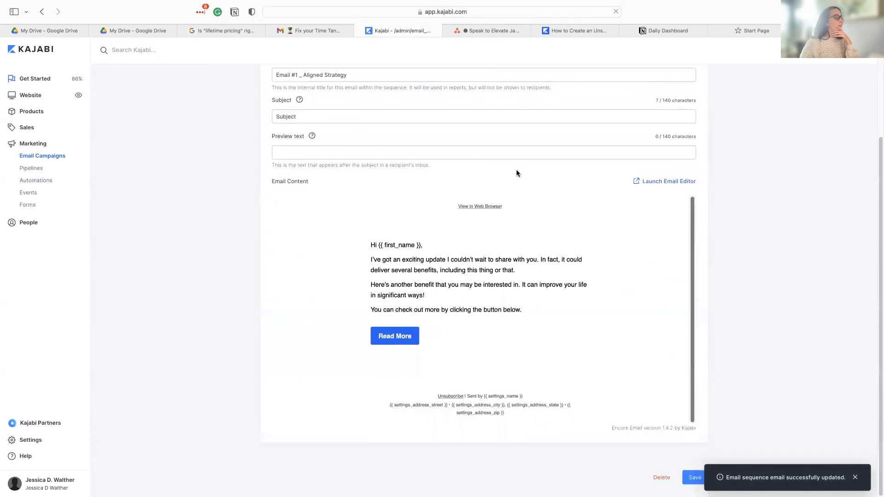
scroll(up, 3)
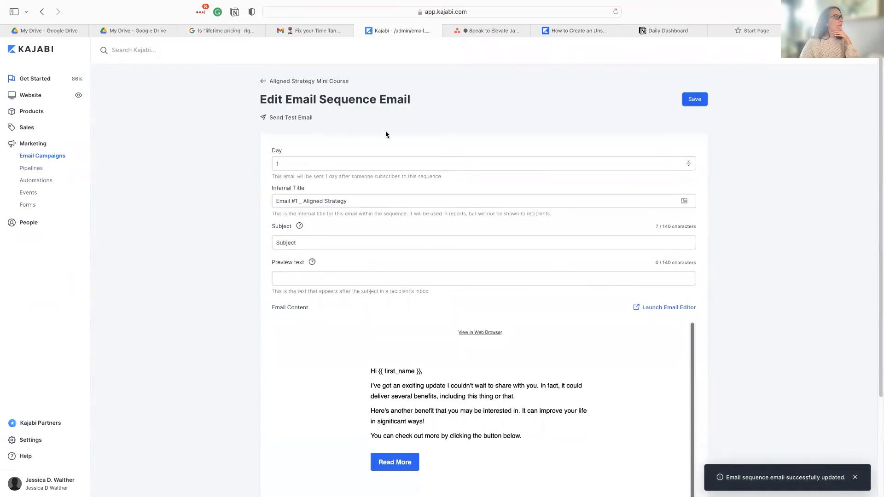
click(308, 80)
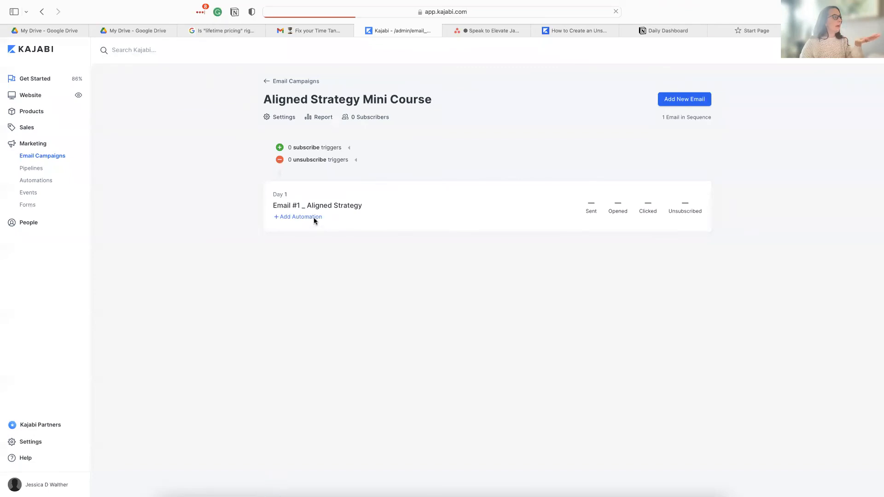
Discard the 'Email sequence email is sent' automation draft and reopen Email #1 _ Aligned Strategy.
click(300, 217)
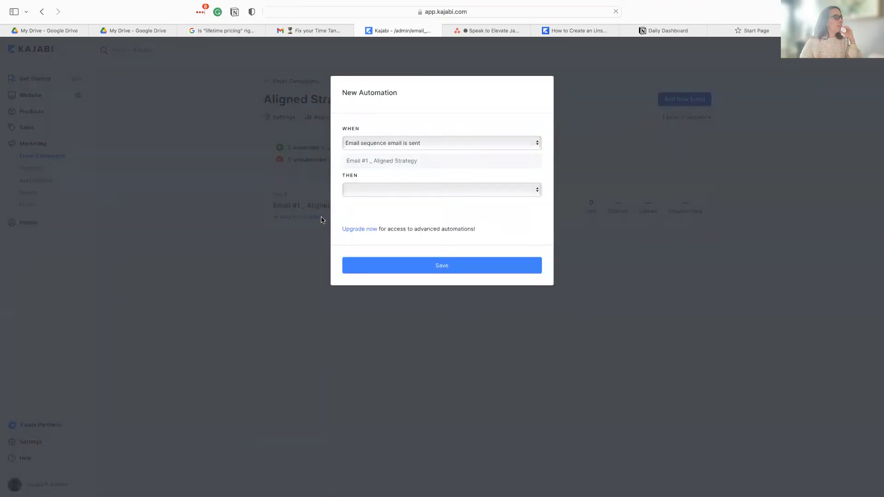
click(442, 143)
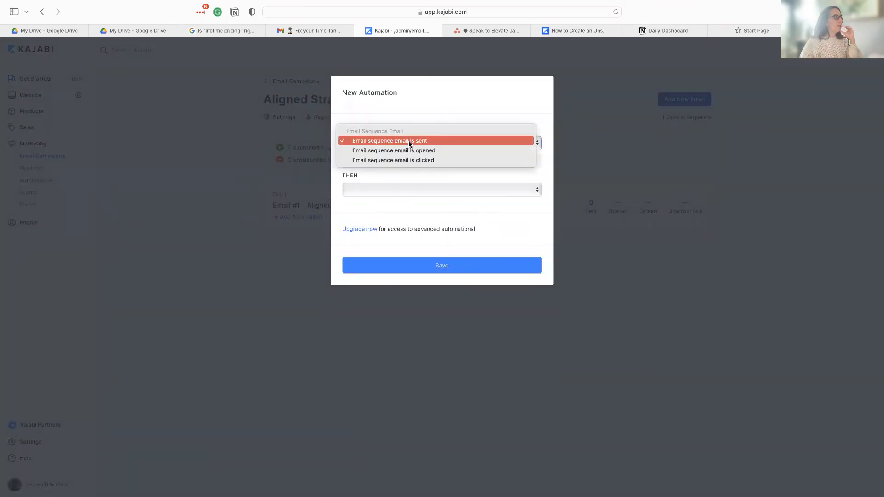
click(389, 141)
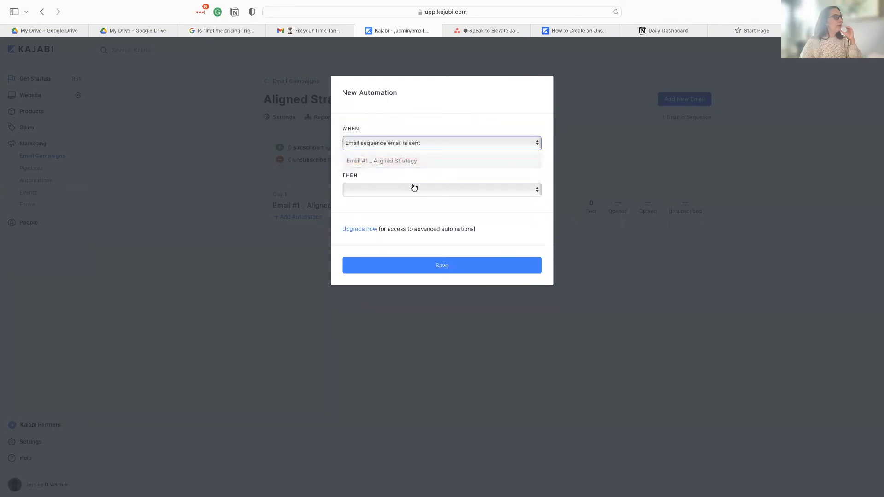
click(441, 143)
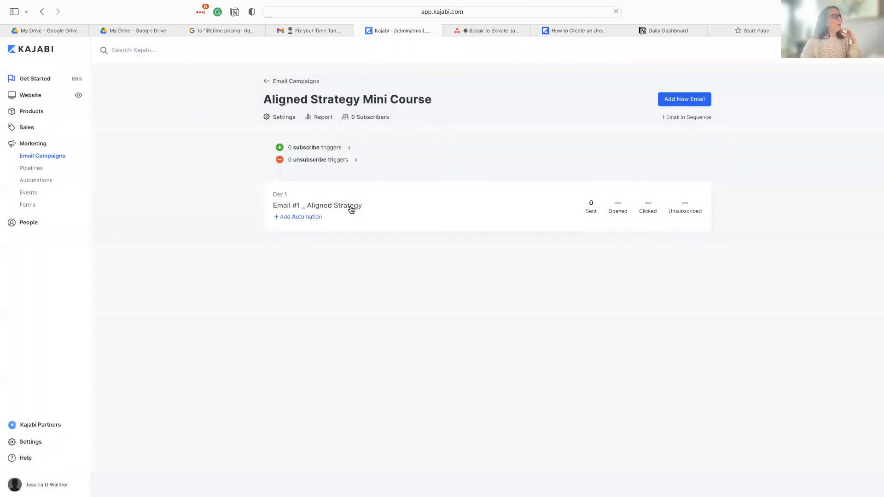
click(317, 205)
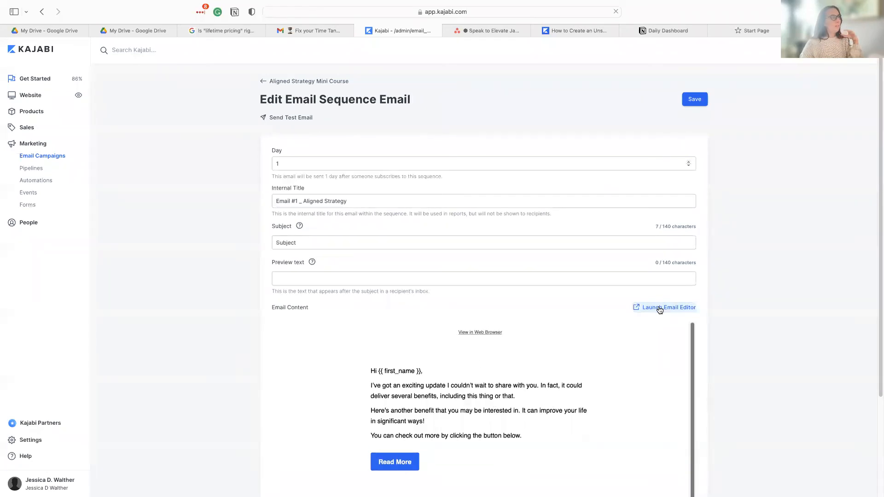
In the email editor, replace the body with an 'Opt Out.' line and start linking it.
click(667, 307)
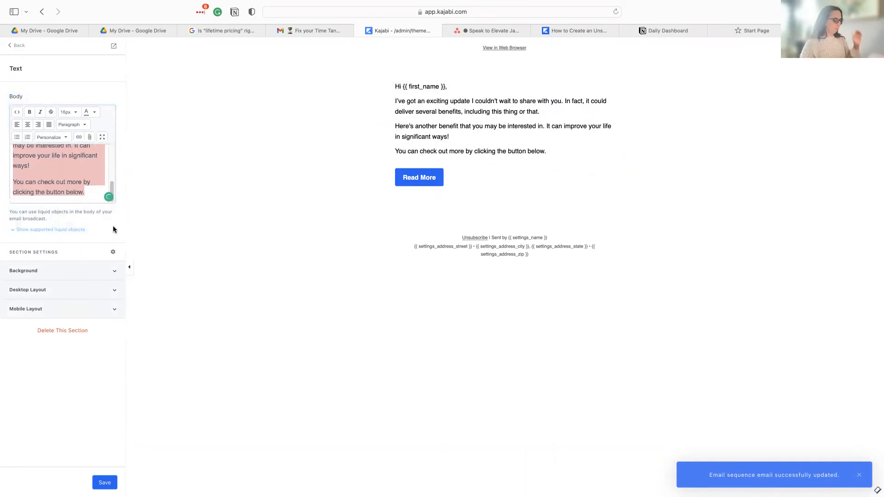
mouse_move(72, 215)
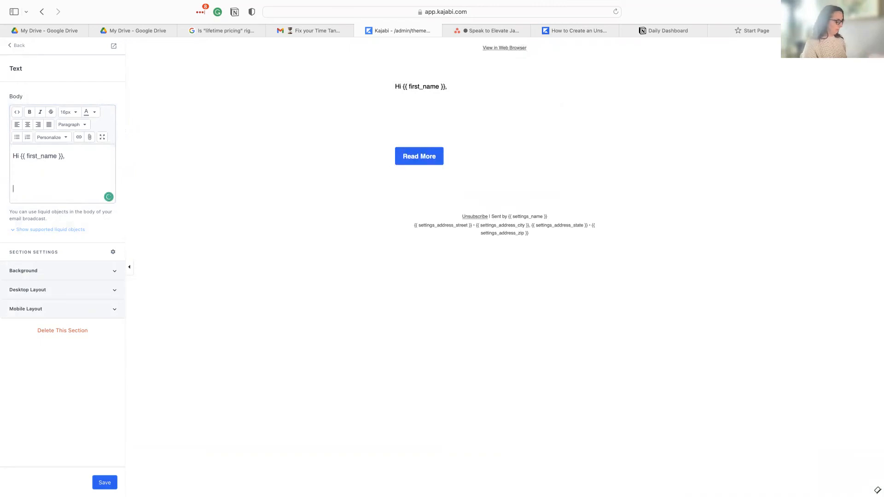
text(Opt Out.)
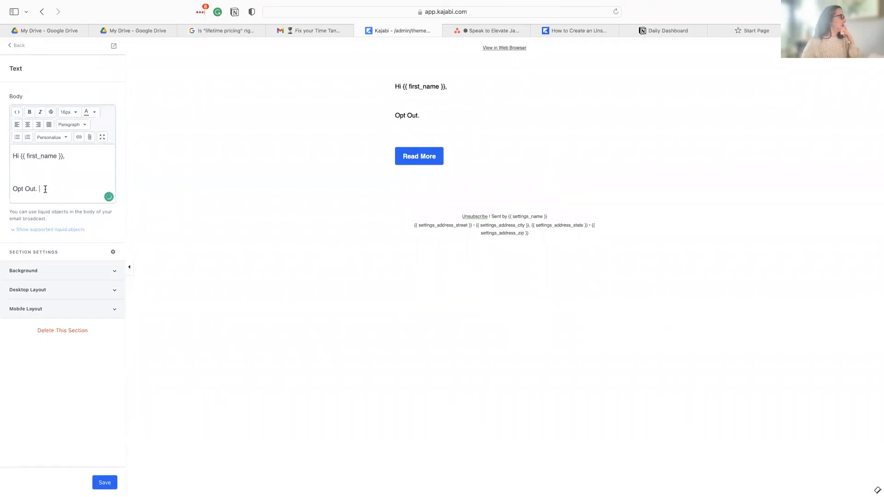
click(78, 137)
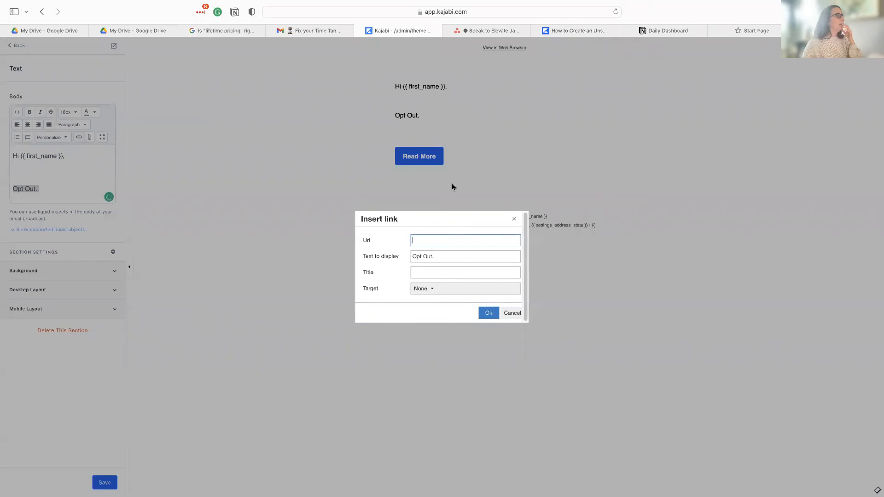
mouse_move(309, 30)
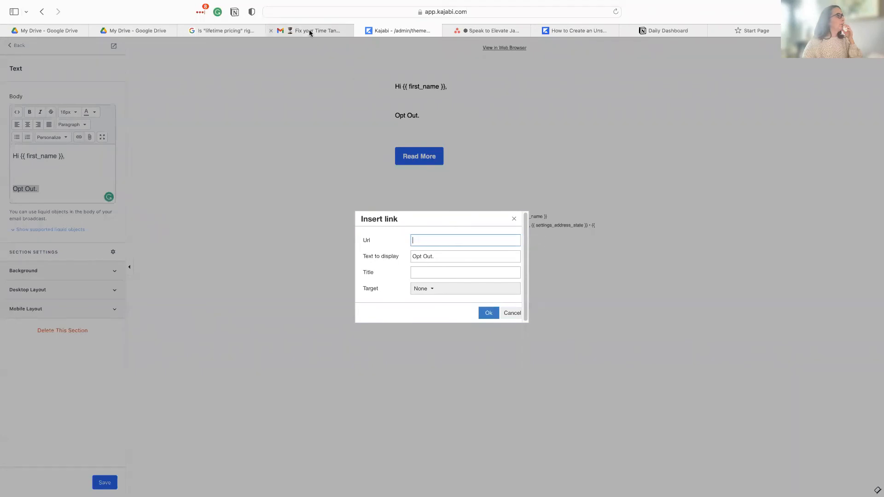
mouse_move(303, 217)
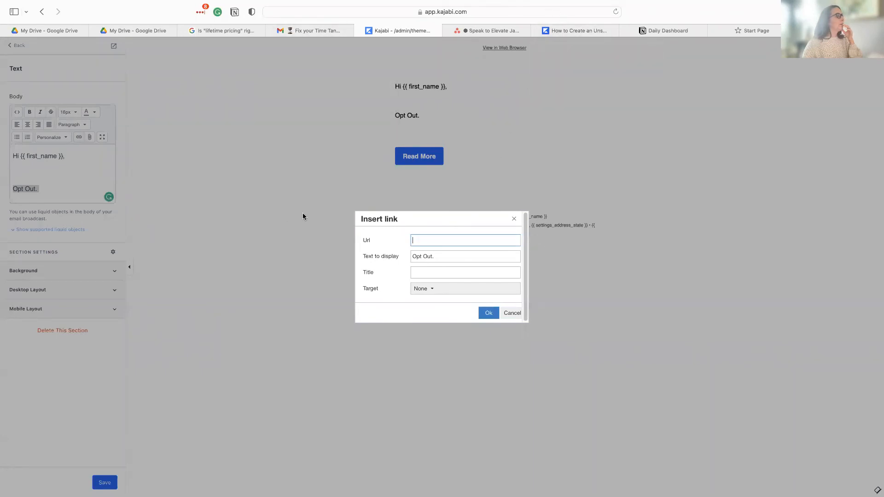
mouse_move(290, 31)
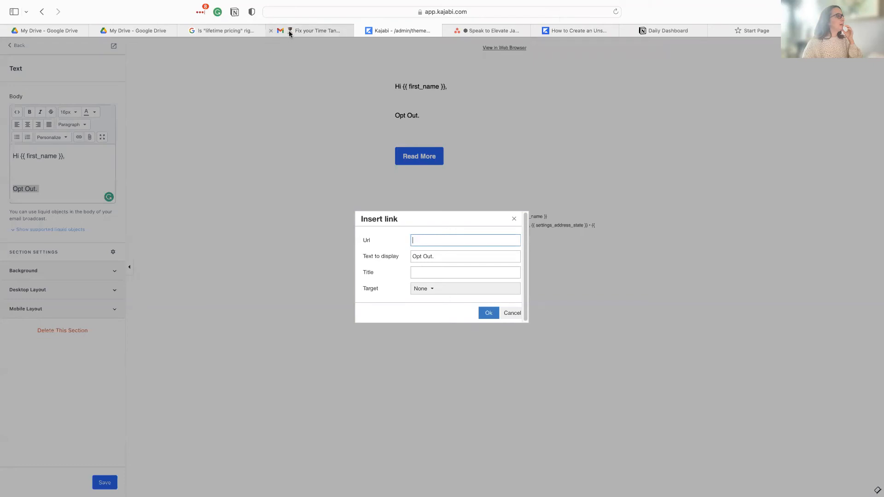
text(www.jessicadwalther.com/o)
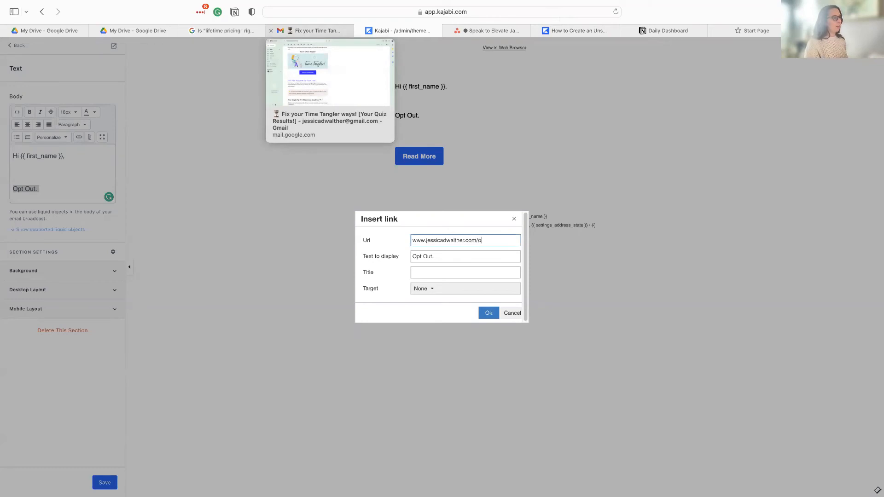
text(ptout)
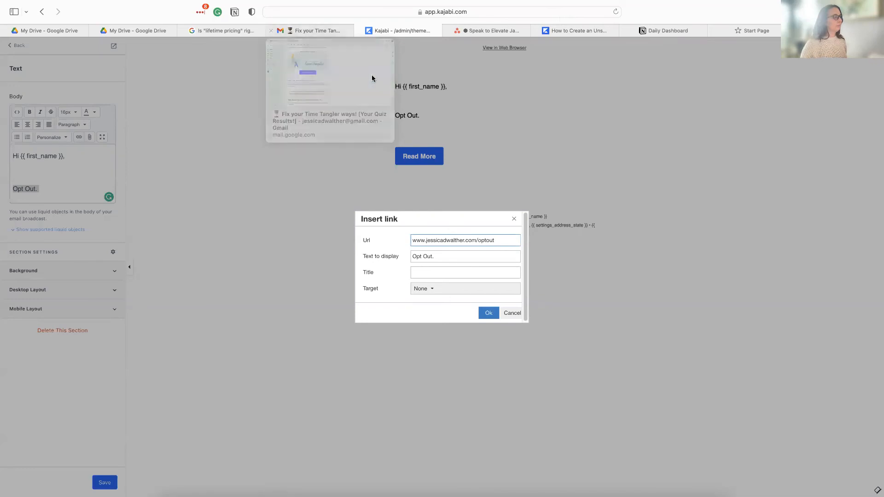
click(488, 313)
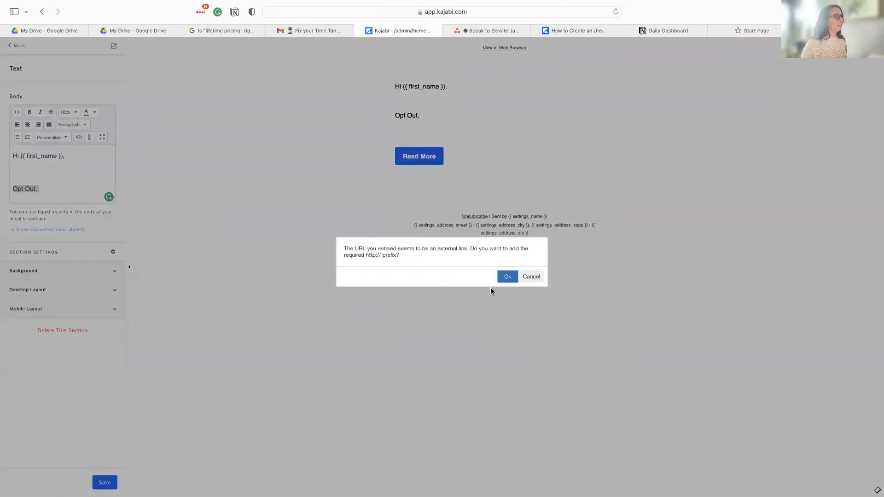
click(507, 277)
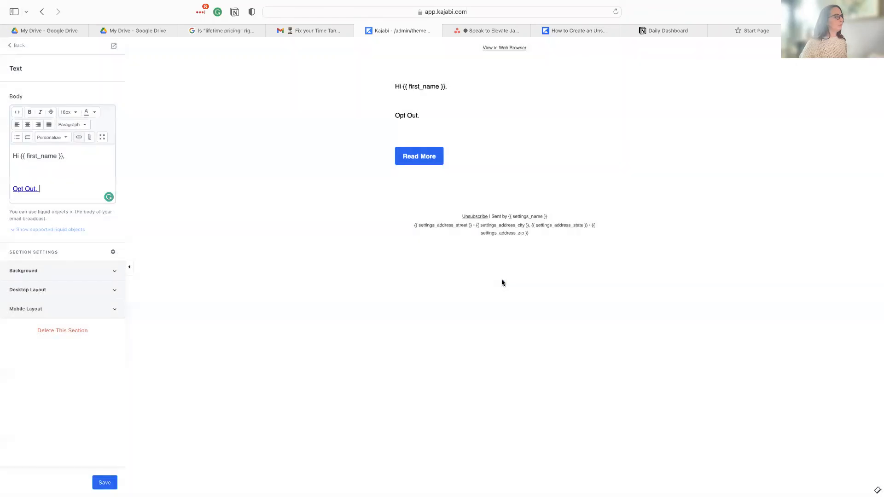
mouse_move(72, 447)
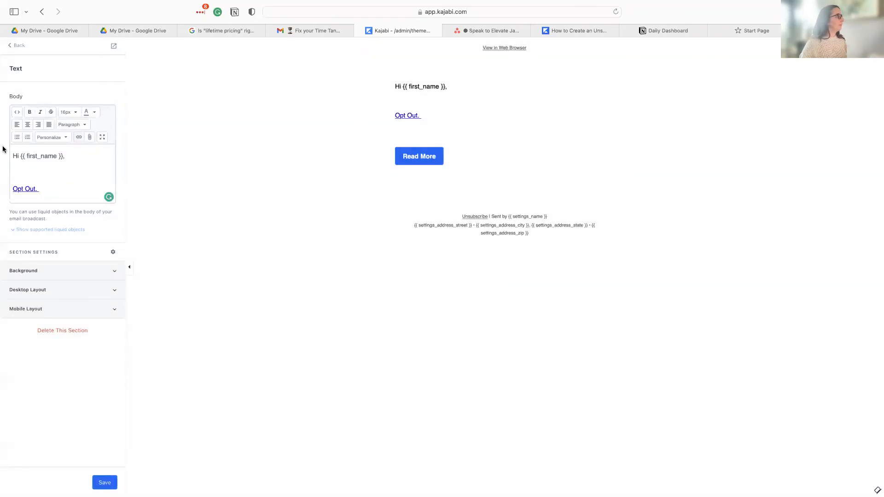
click(18, 45)
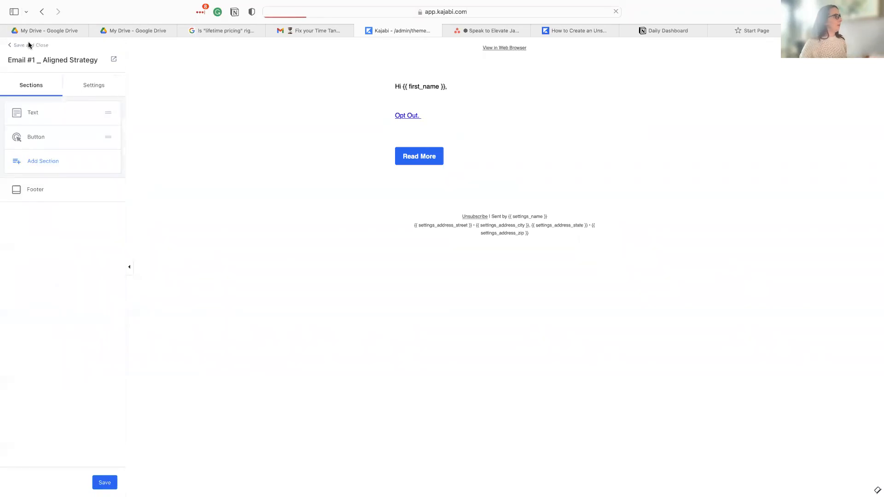
Save Email #1 and start an automation triggered when its optout link is clicked.
click(28, 45)
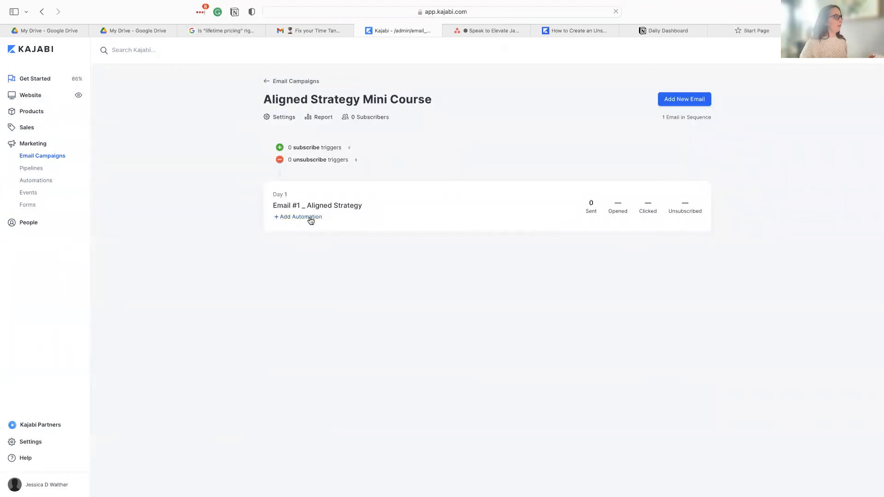
click(299, 216)
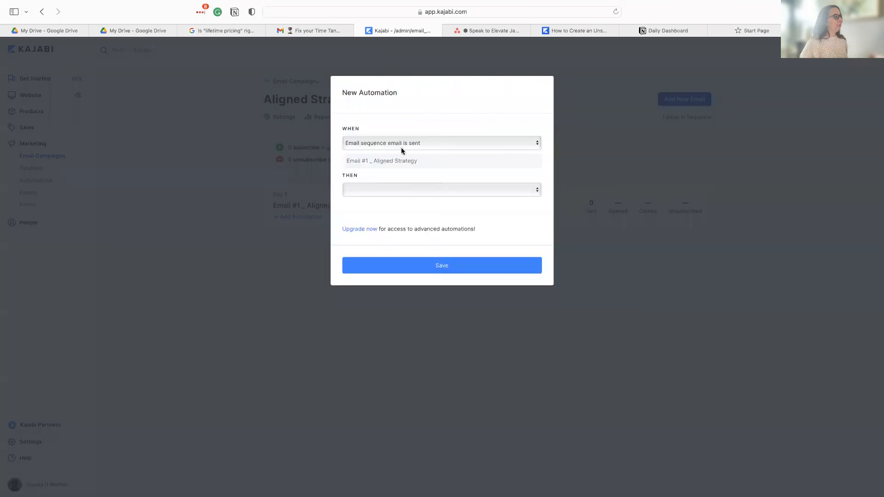
mouse_move(398, 189)
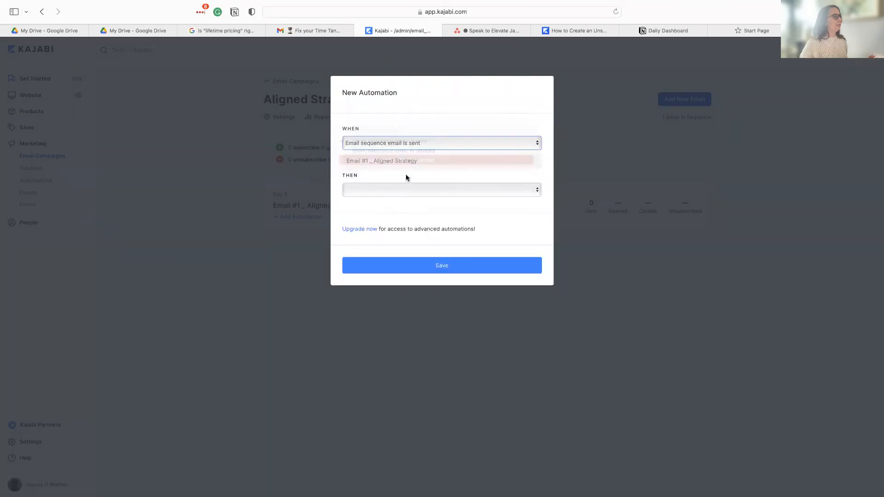
click(442, 143)
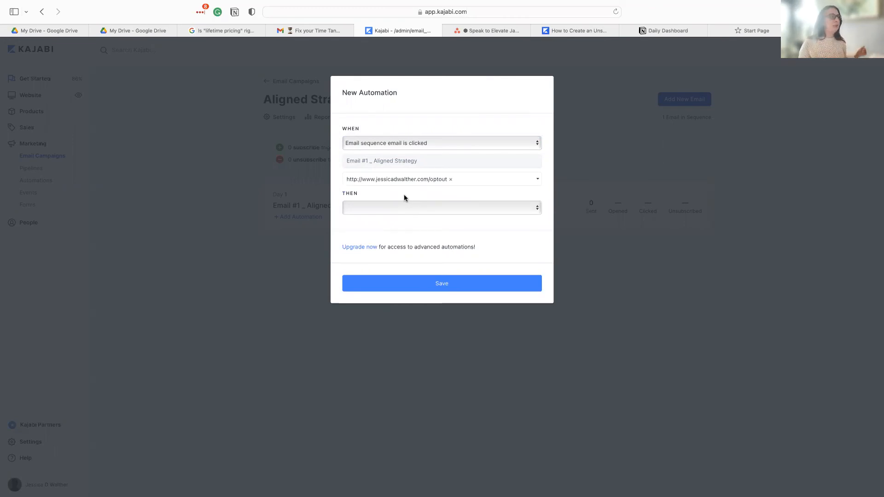
Set the action to unsubscribe from the Aligned Strategy Mini Course sequence and save.
click(441, 208)
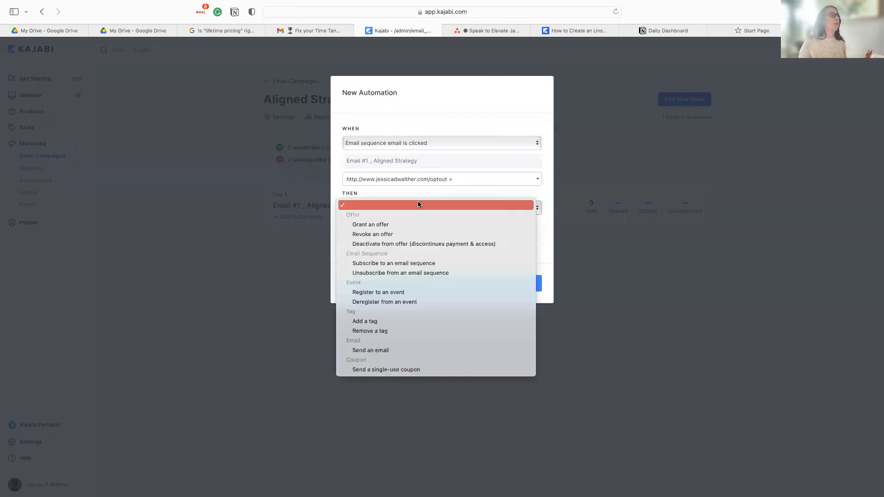
mouse_move(477, 321)
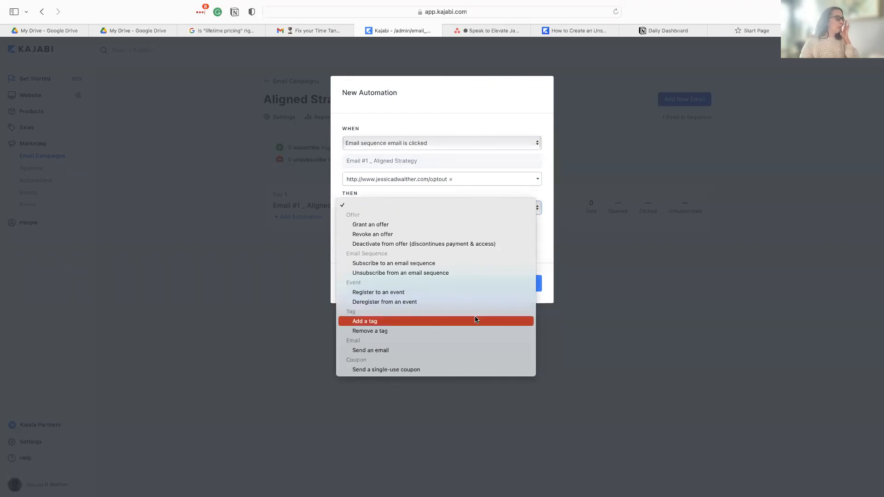
mouse_move(450, 273)
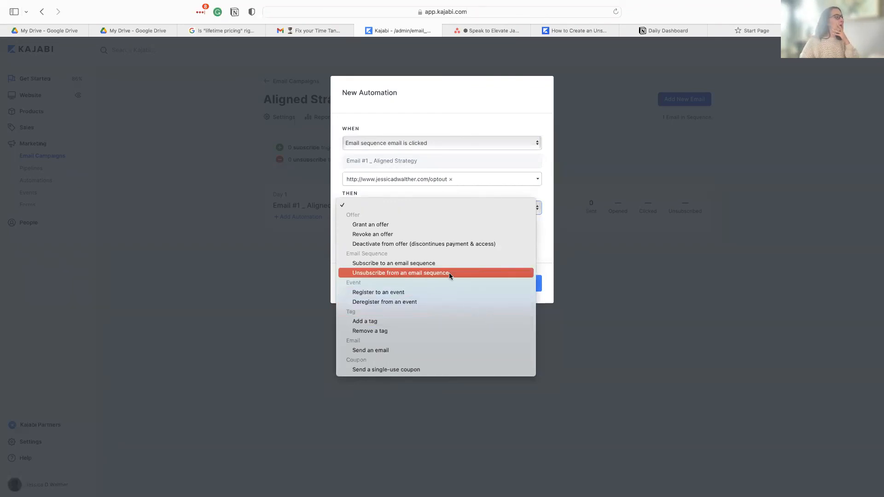
click(401, 273)
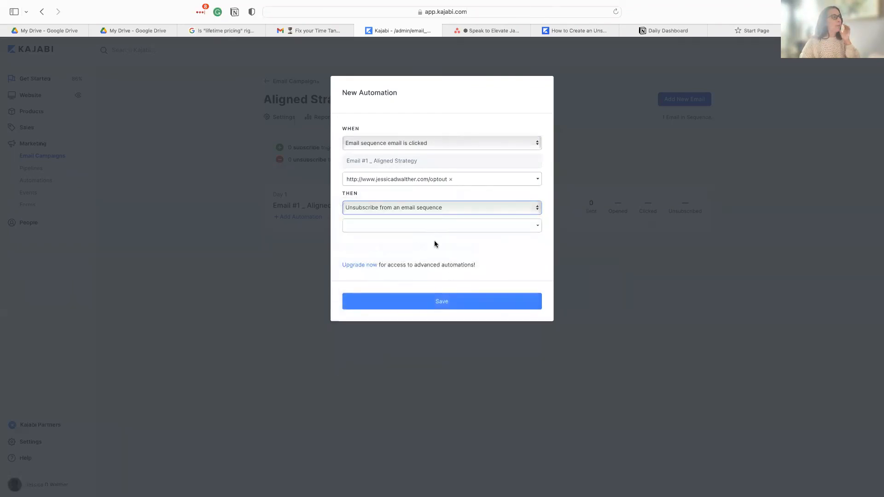
click(442, 226)
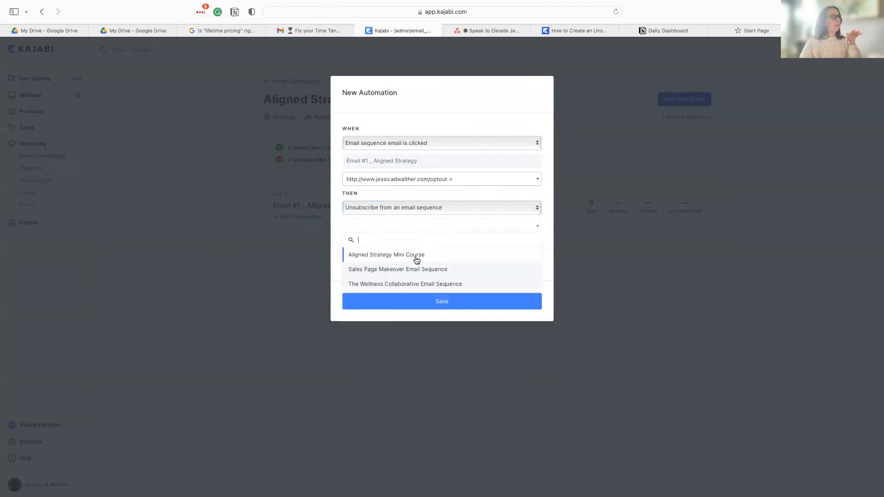
click(386, 254)
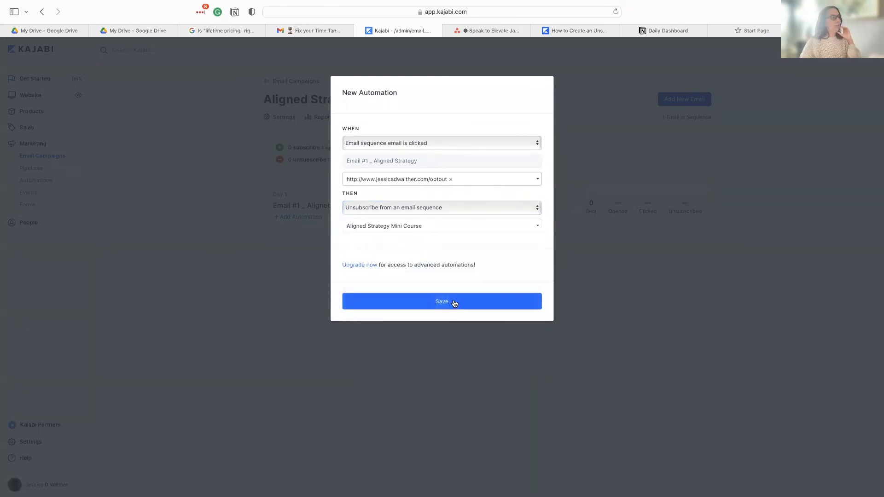
click(442, 301)
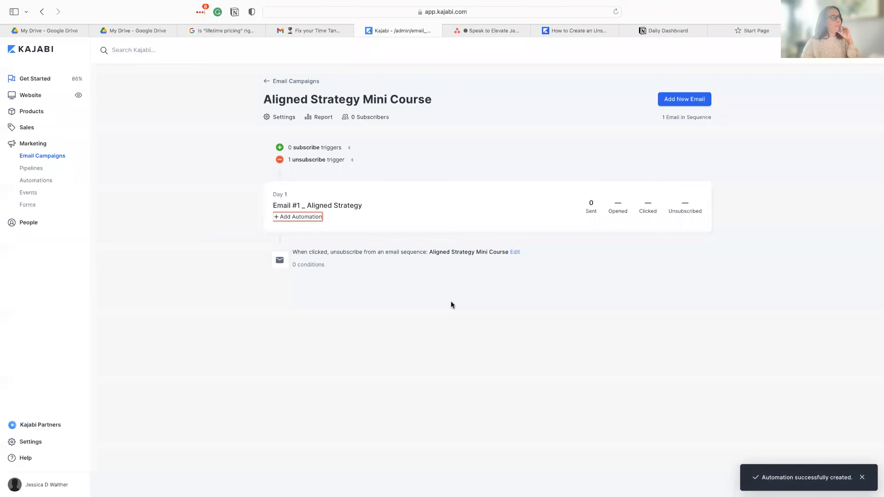